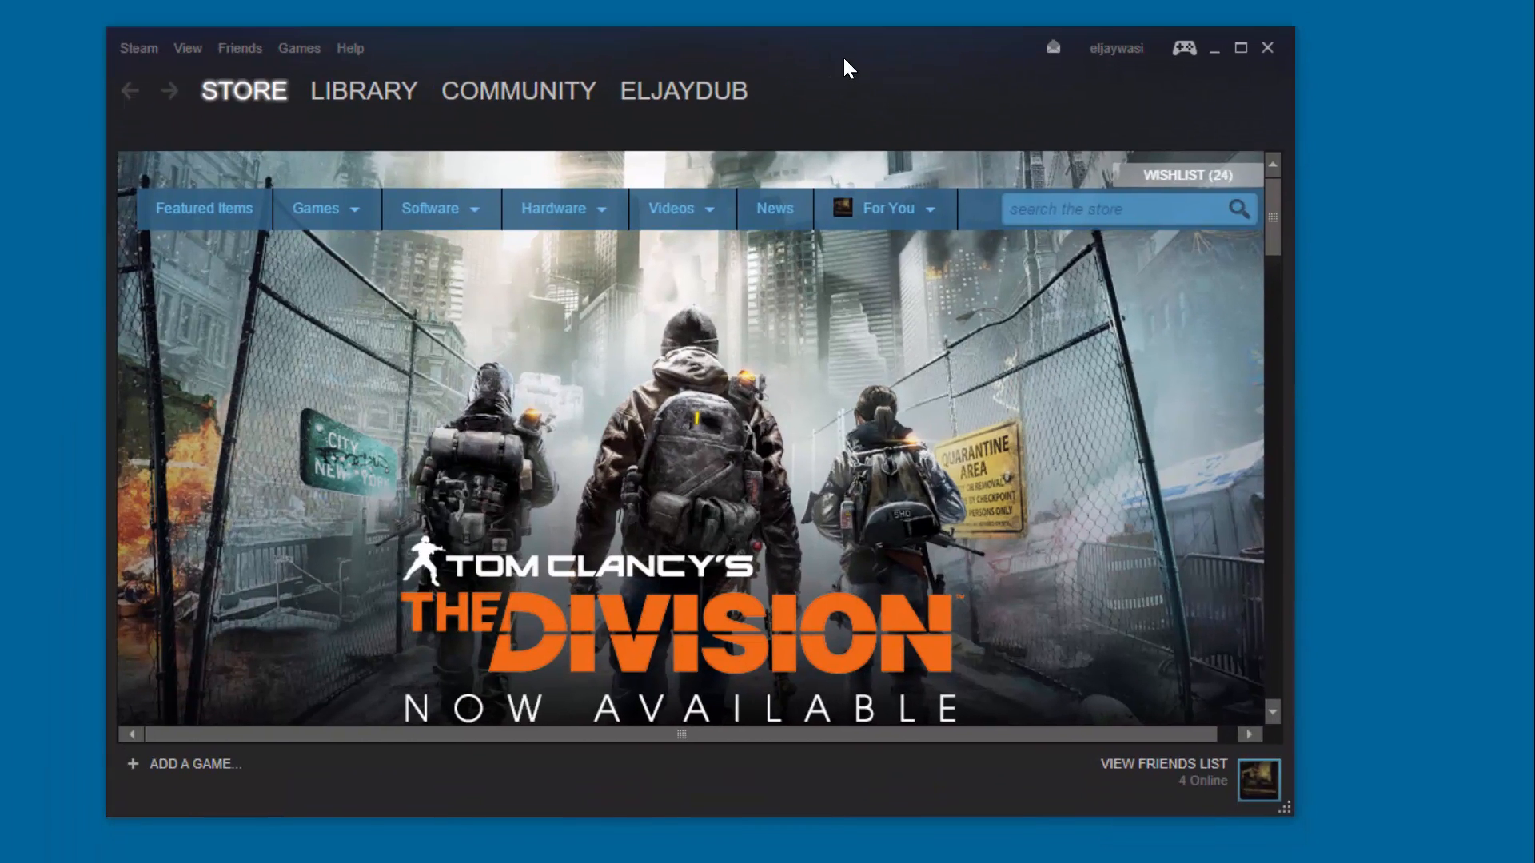
Step: Show the Steam library with SteamVR [beta] listed, then bring up the Steam menu
left_click(363, 89)
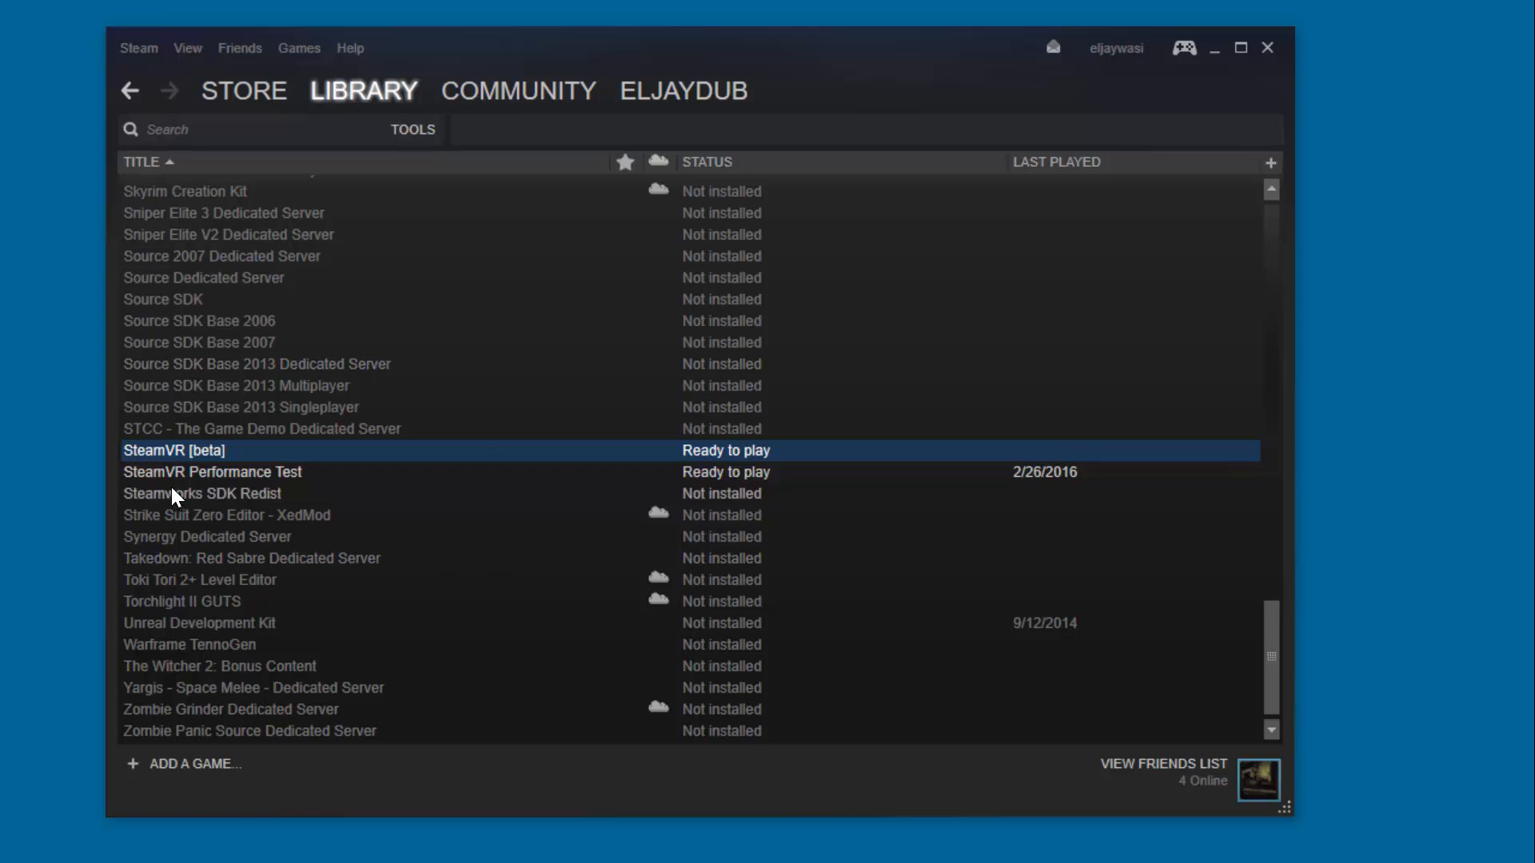
mouse_move(438, 461)
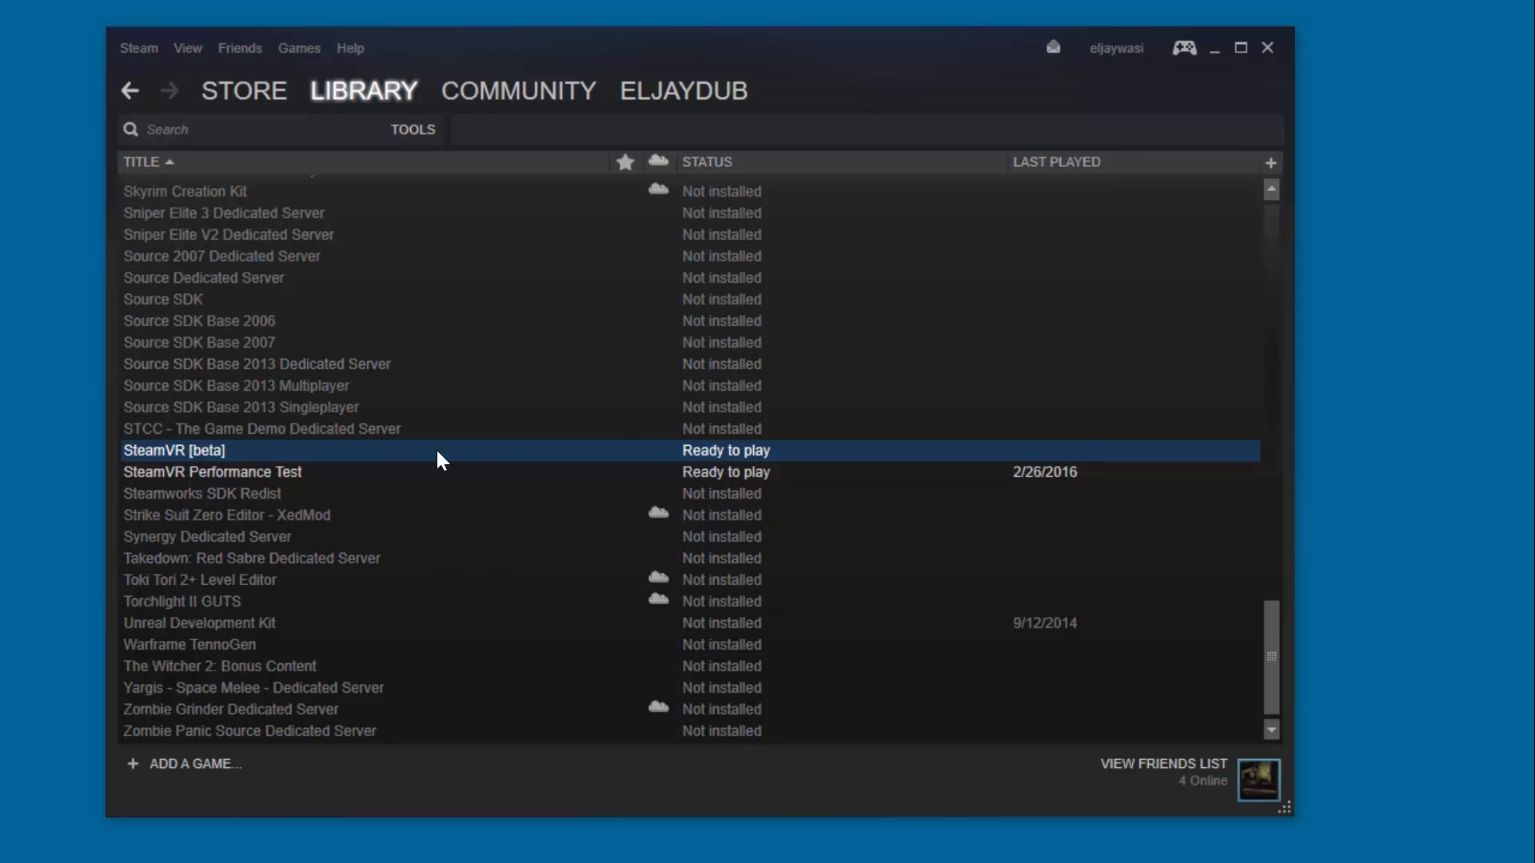
mouse_move(740, 459)
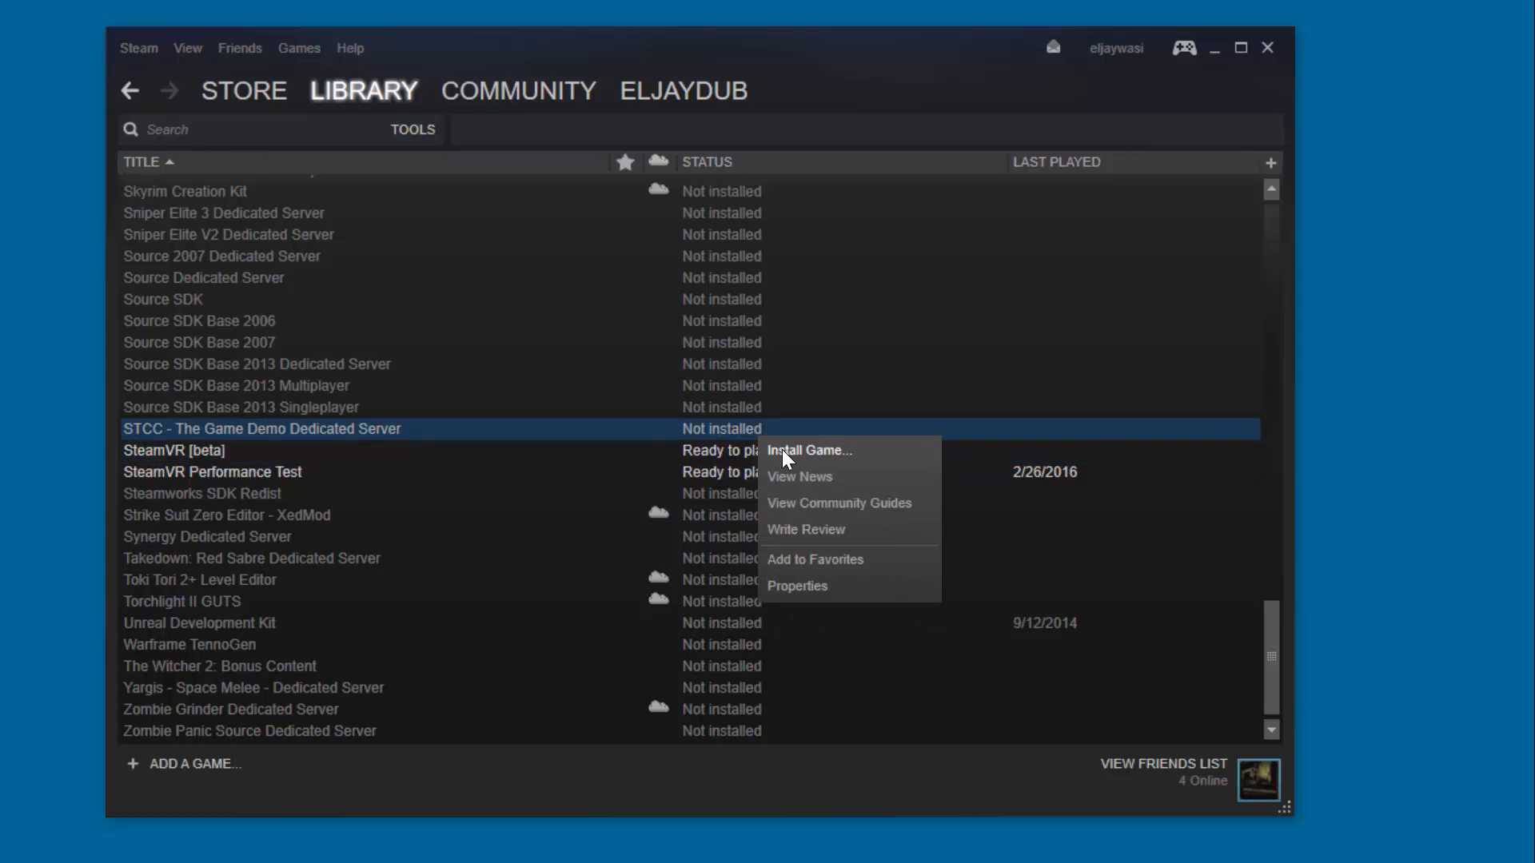
right_click(174, 451)
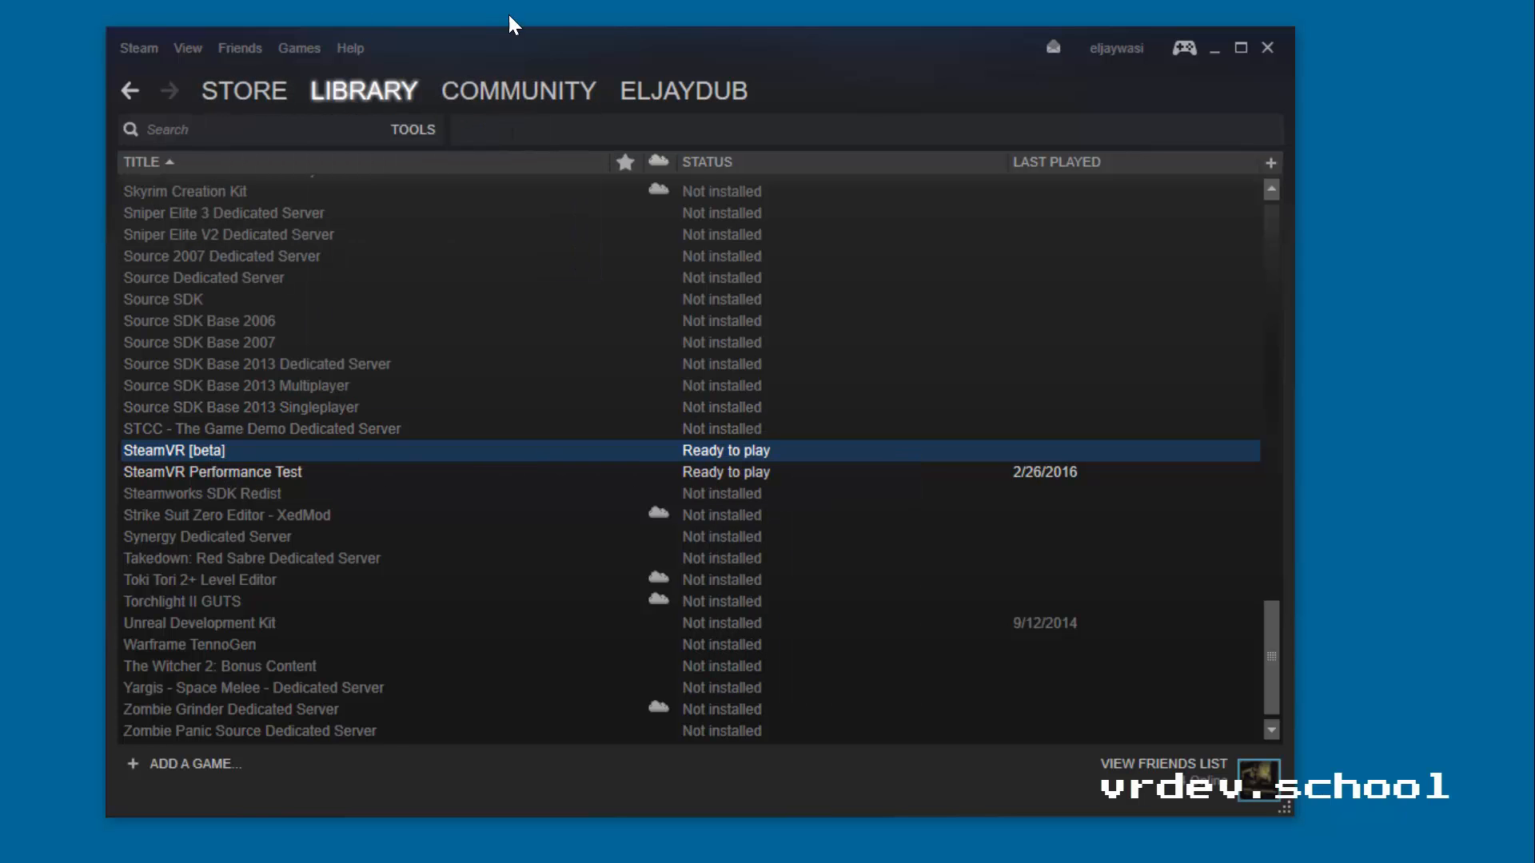
mouse_move(773, 456)
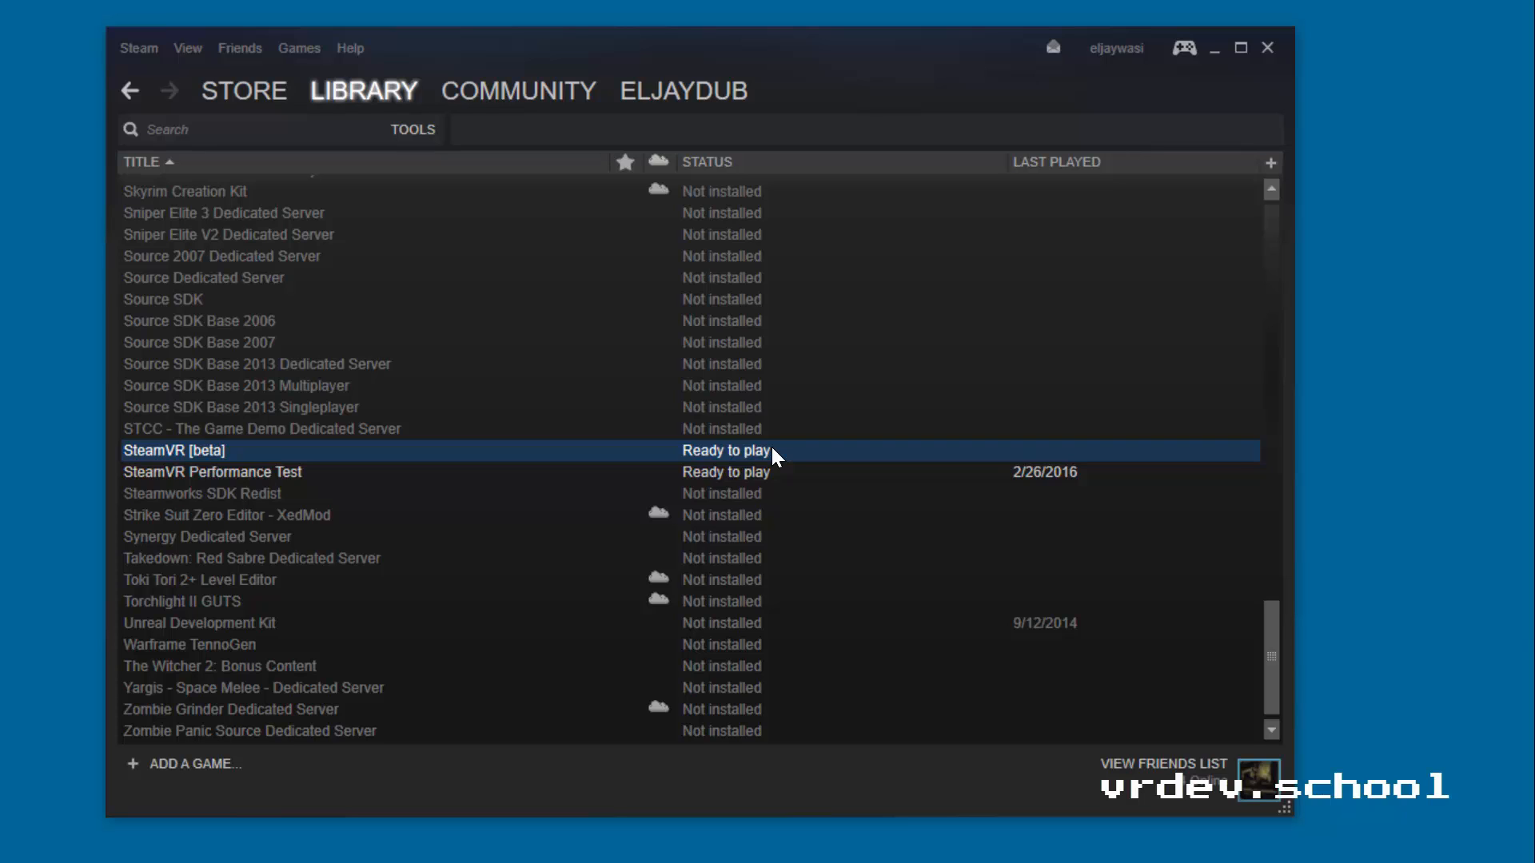
mouse_move(493, 285)
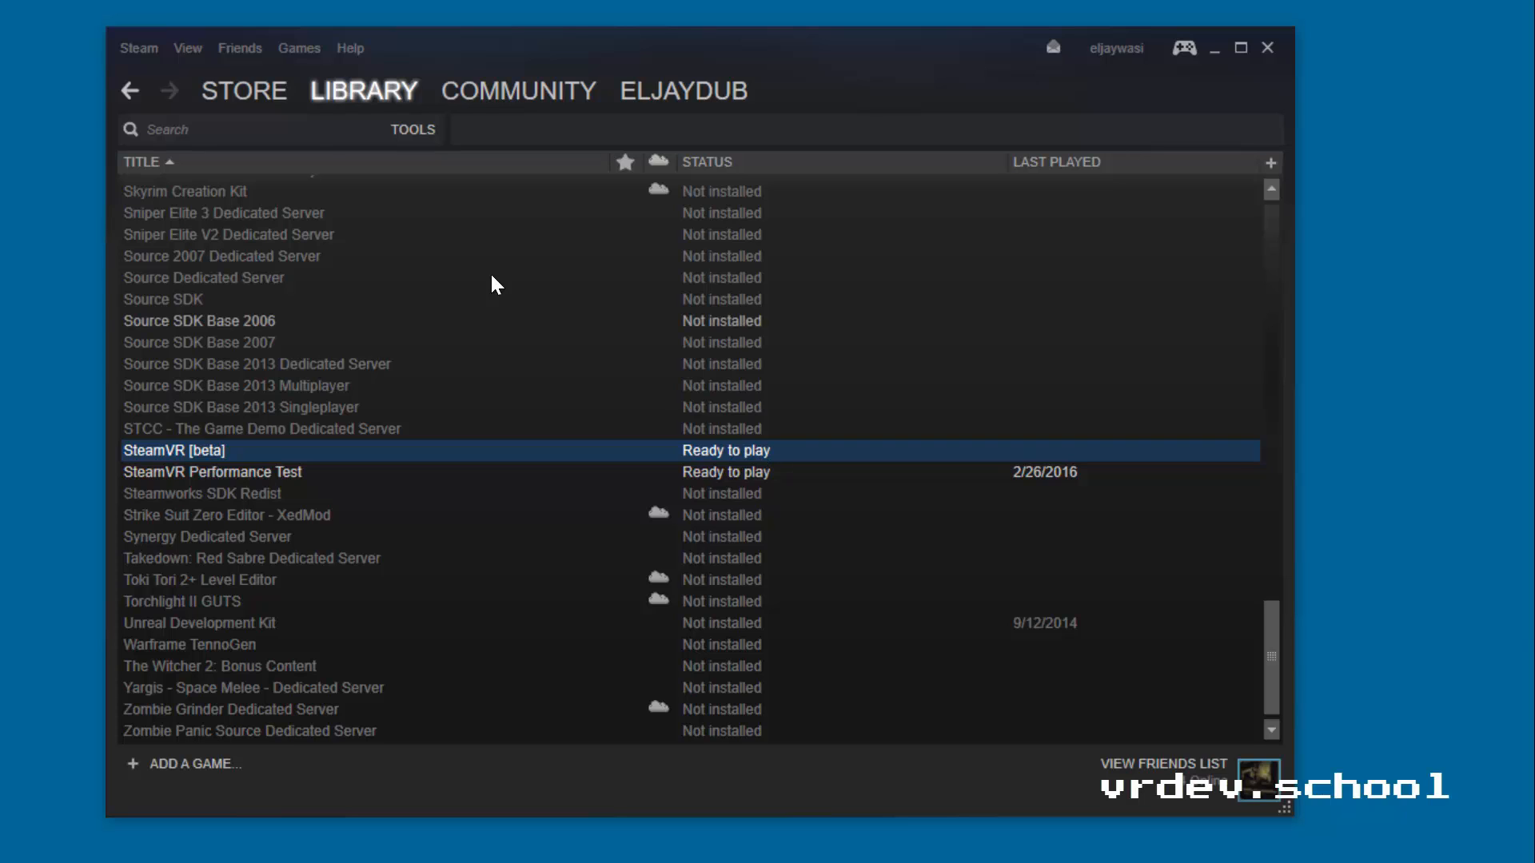
mouse_move(86, 46)
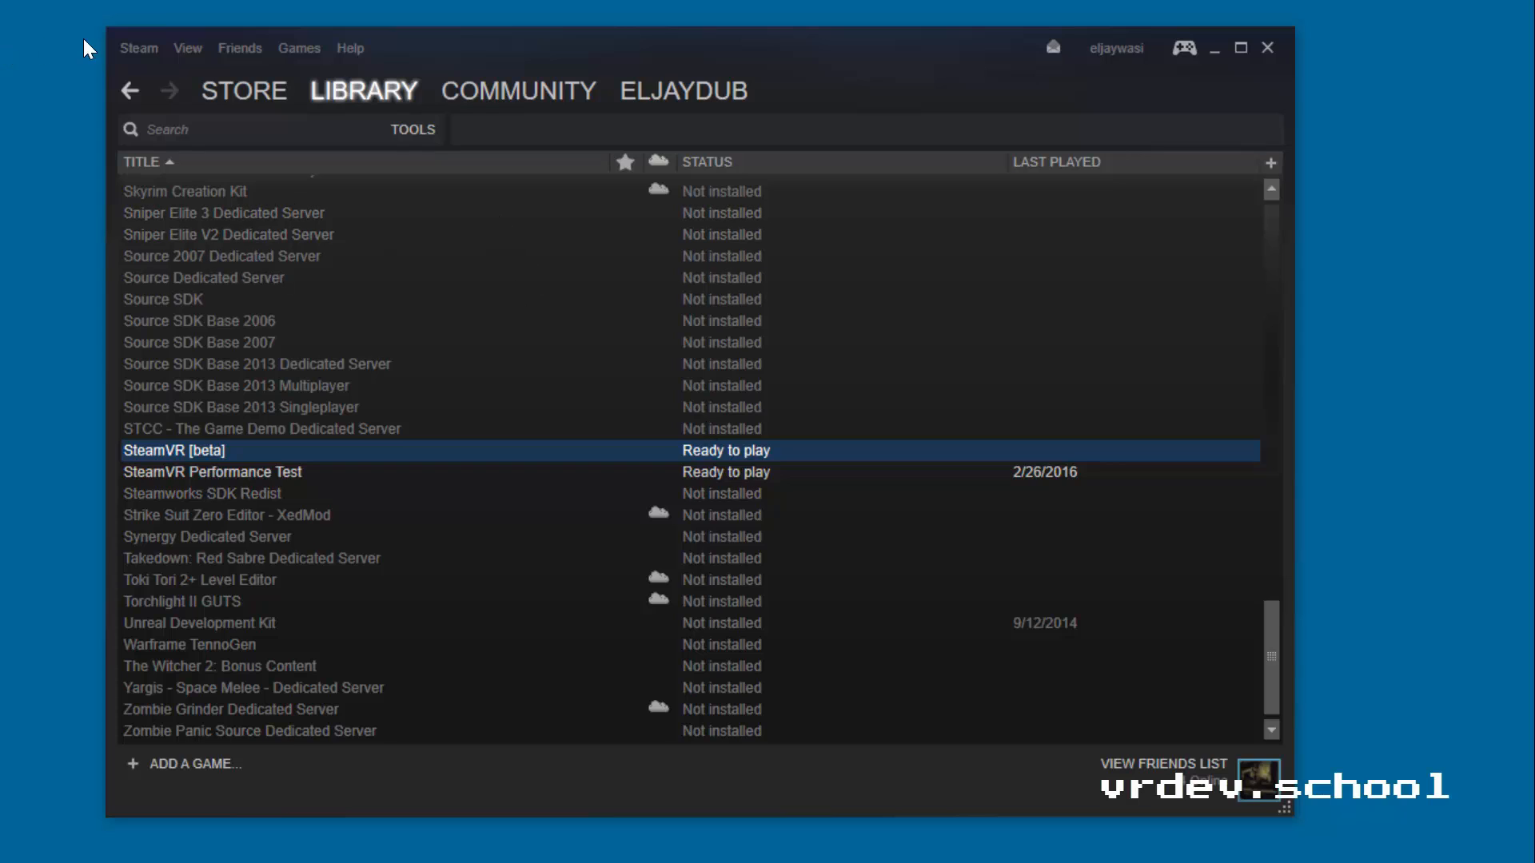
left_click(138, 48)
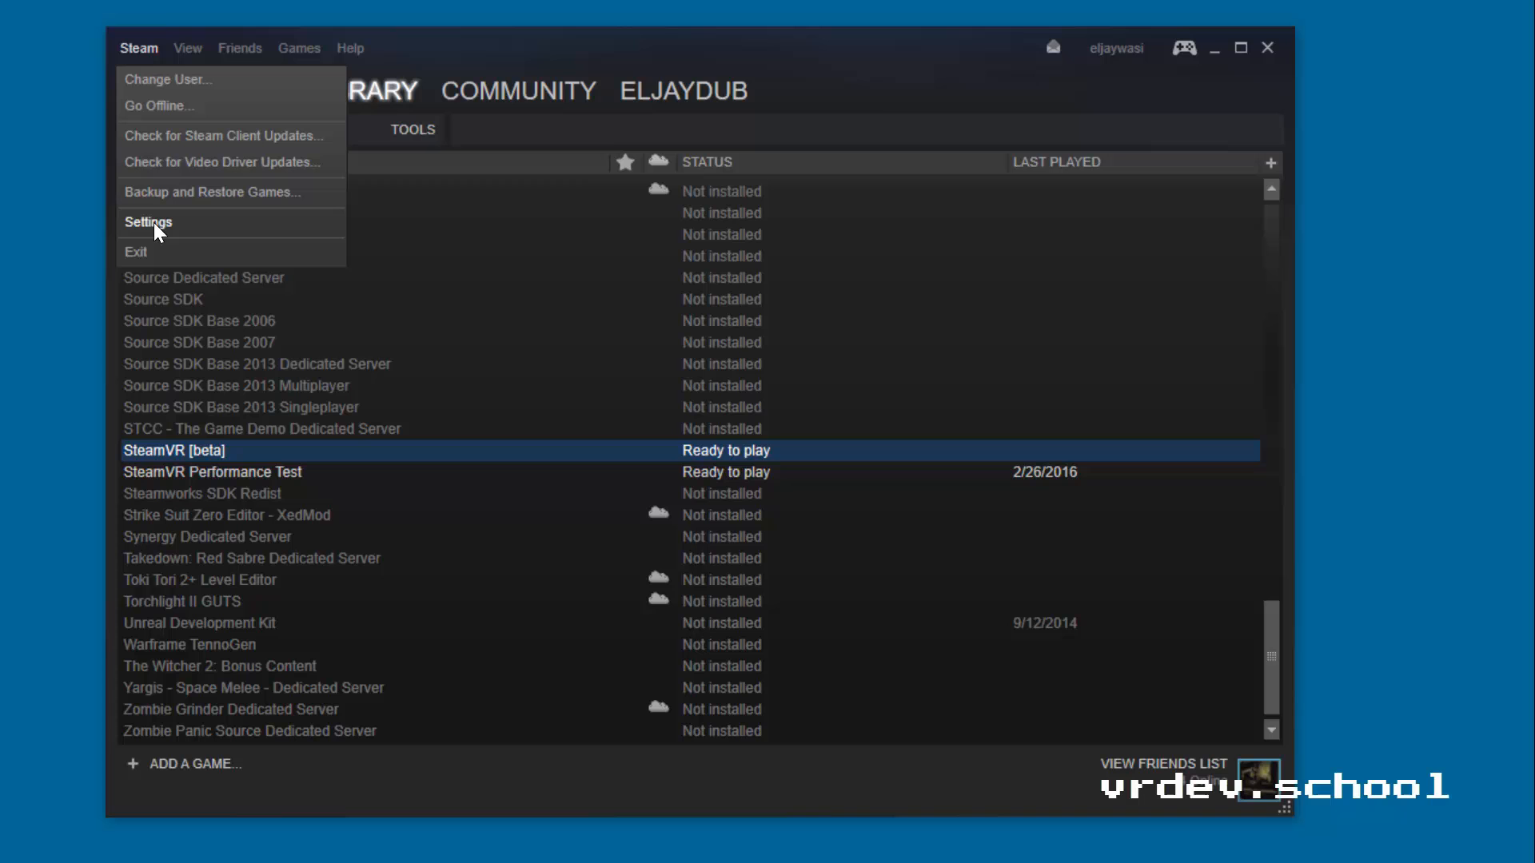
Step: In Settings > Account, keep Beta participation set to Steam Beta Update
left_click(147, 222)
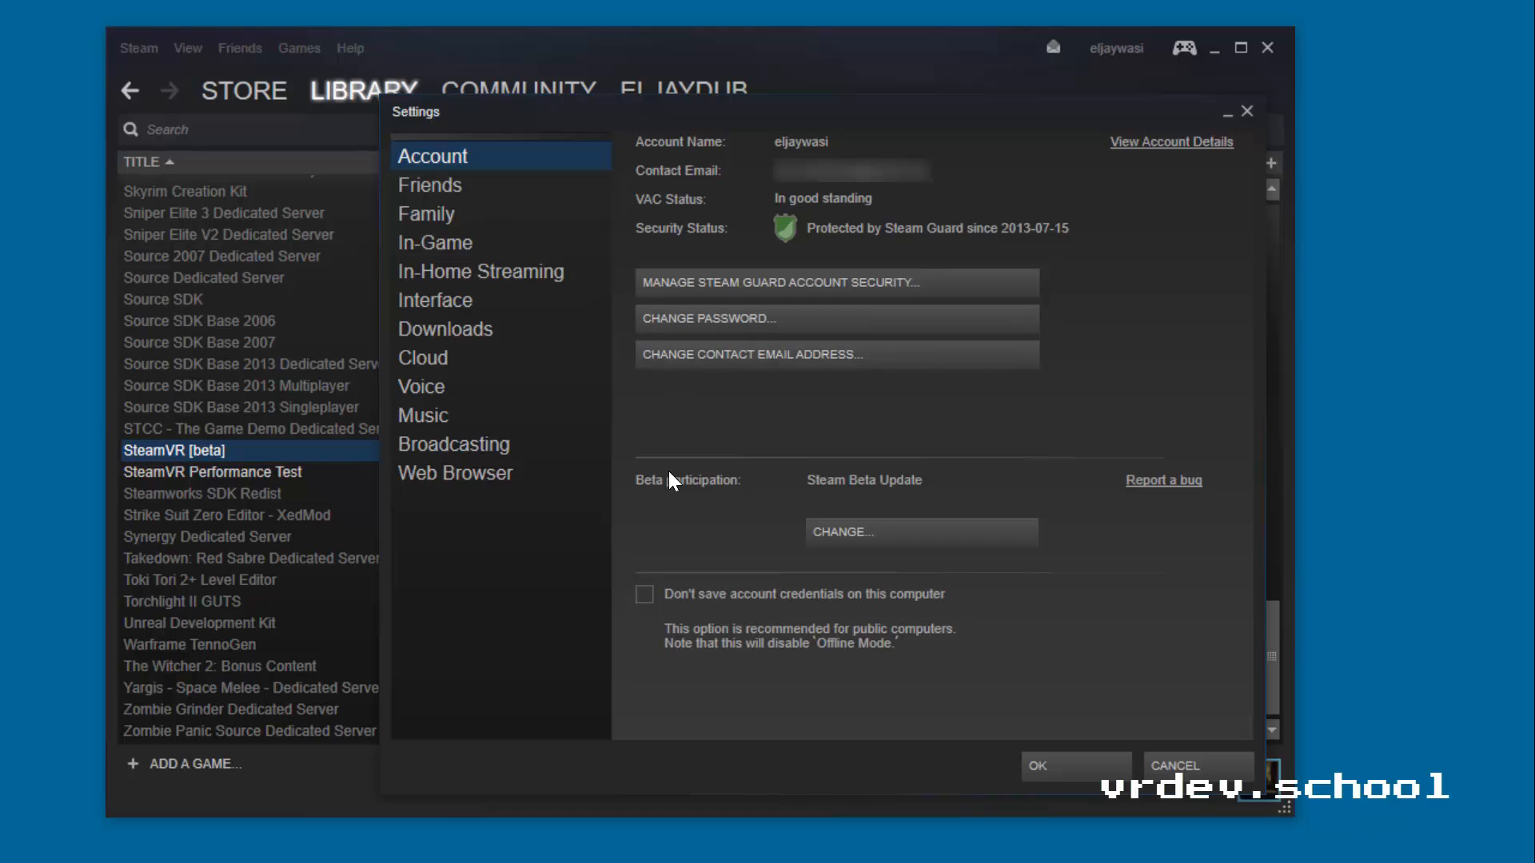
mouse_move(902, 504)
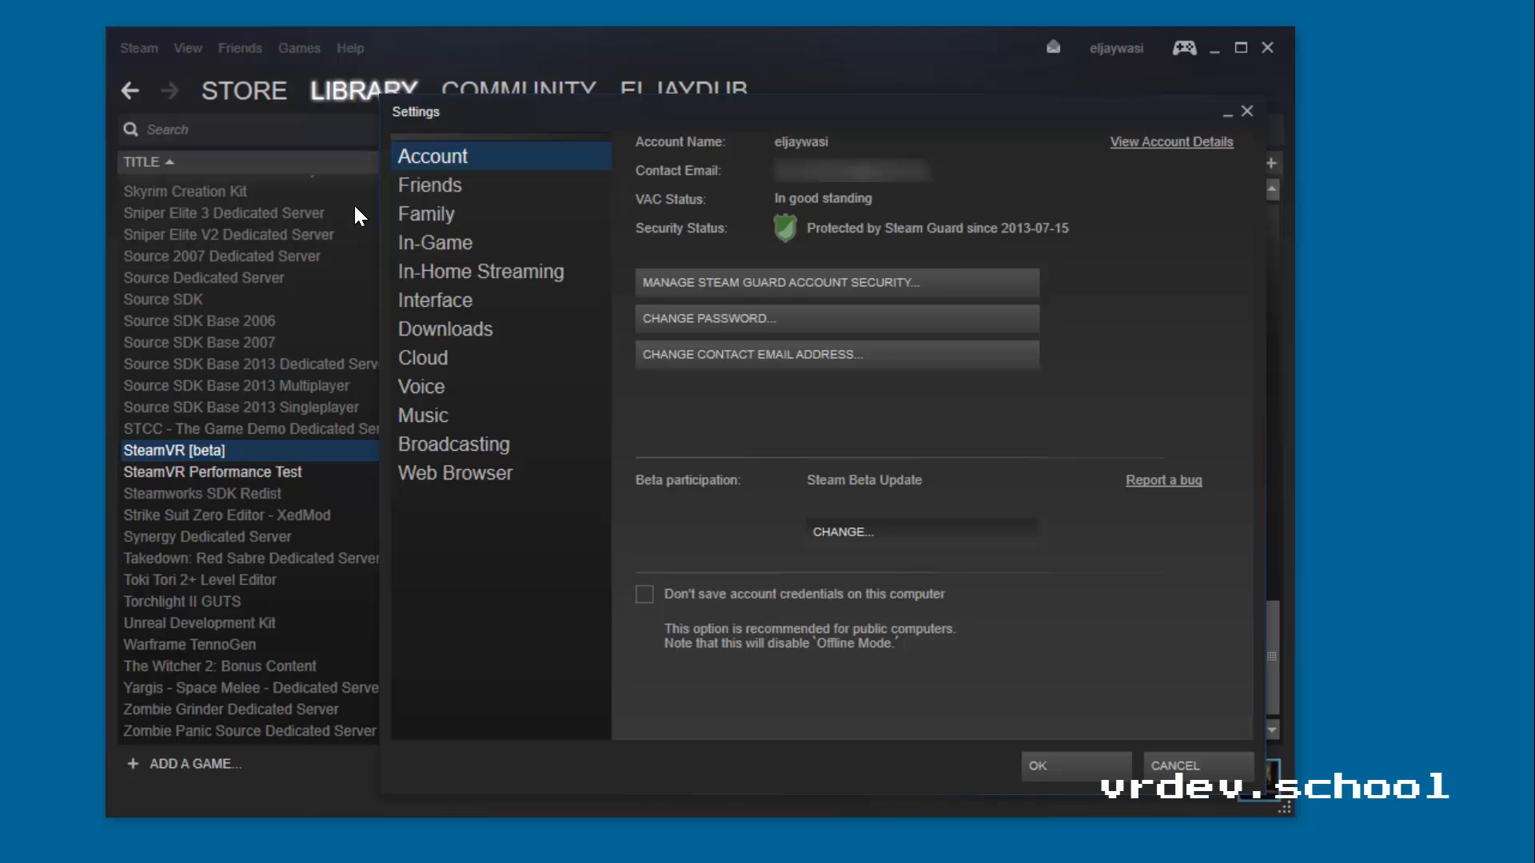
left_click(840, 531)
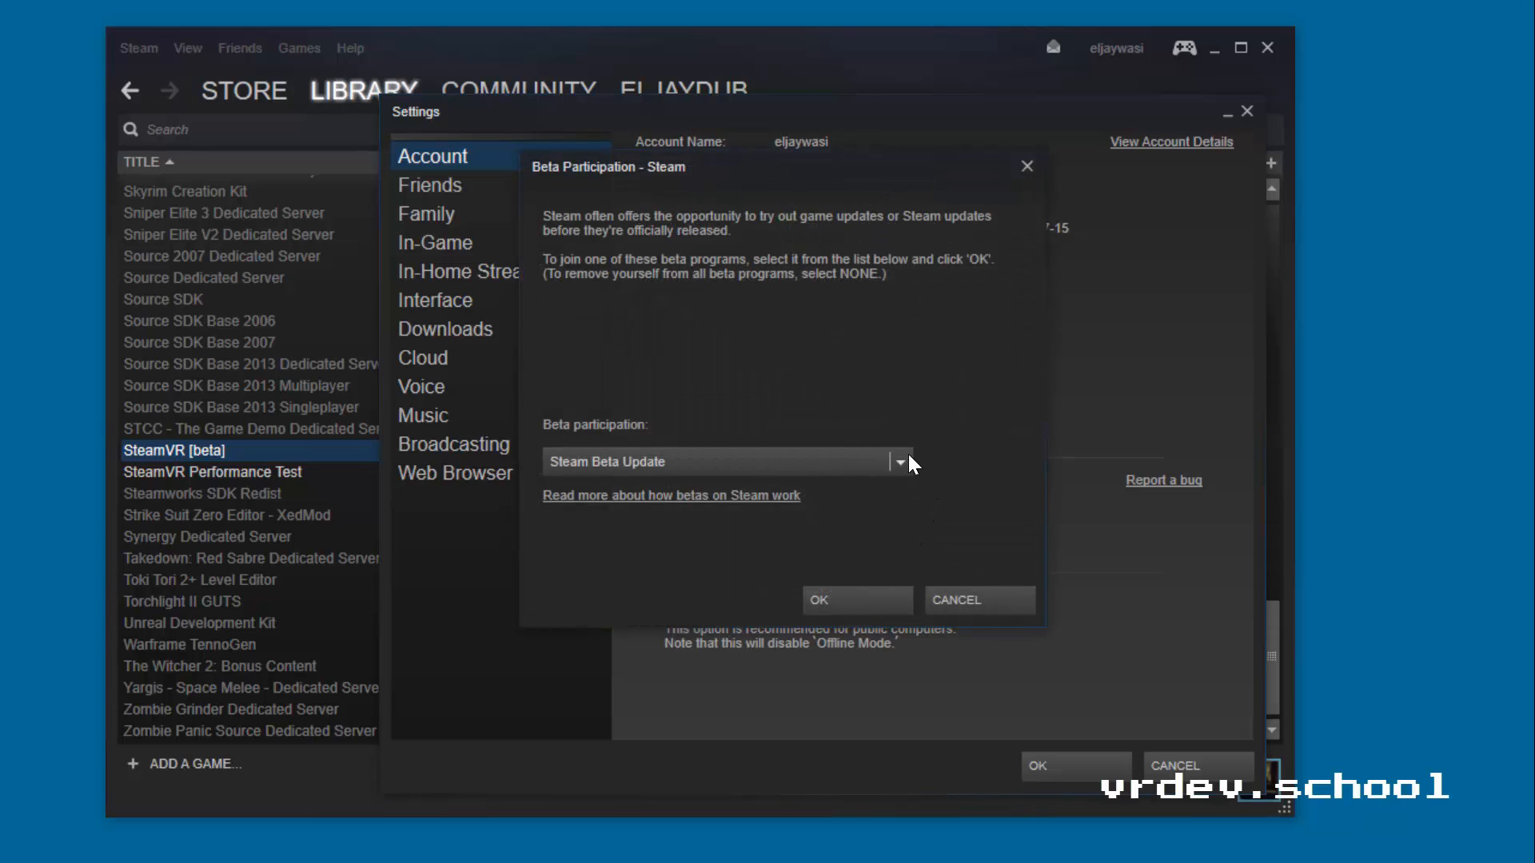
left_click(897, 460)
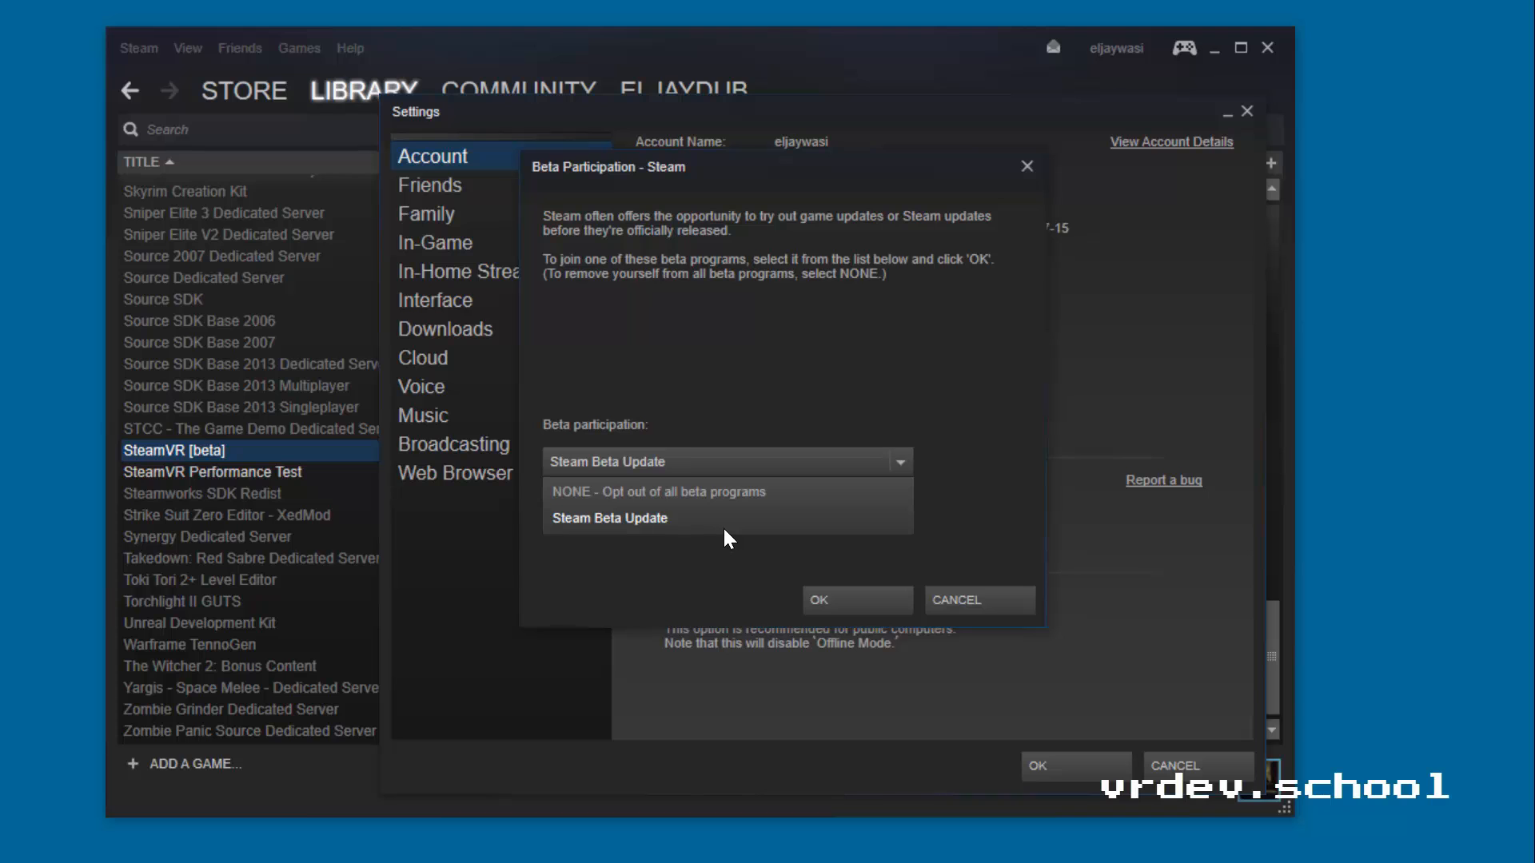
left_click(609, 518)
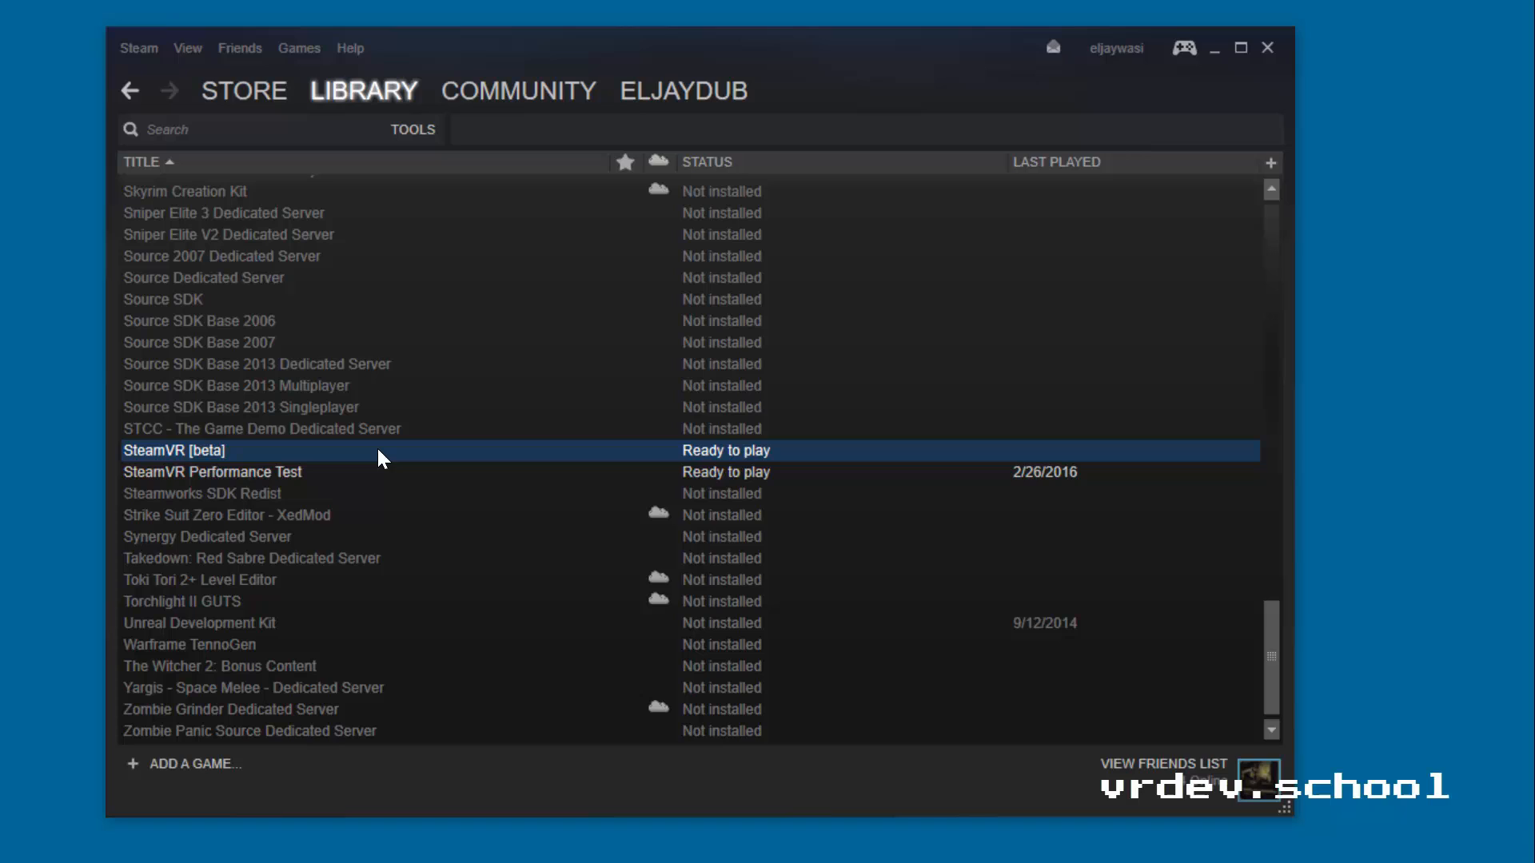
mouse_move(225, 461)
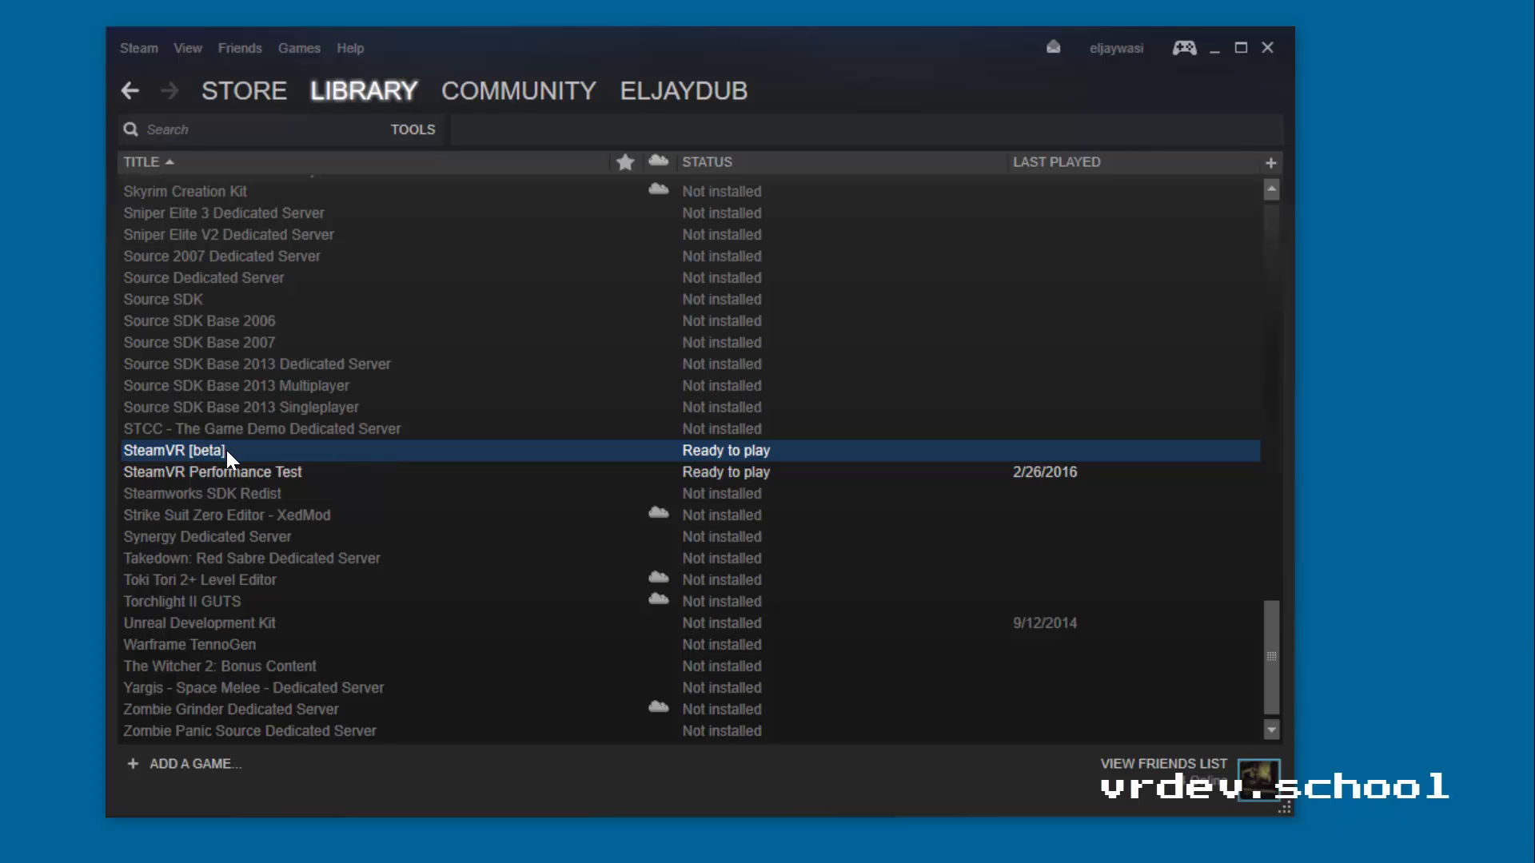
mouse_move(423, 470)
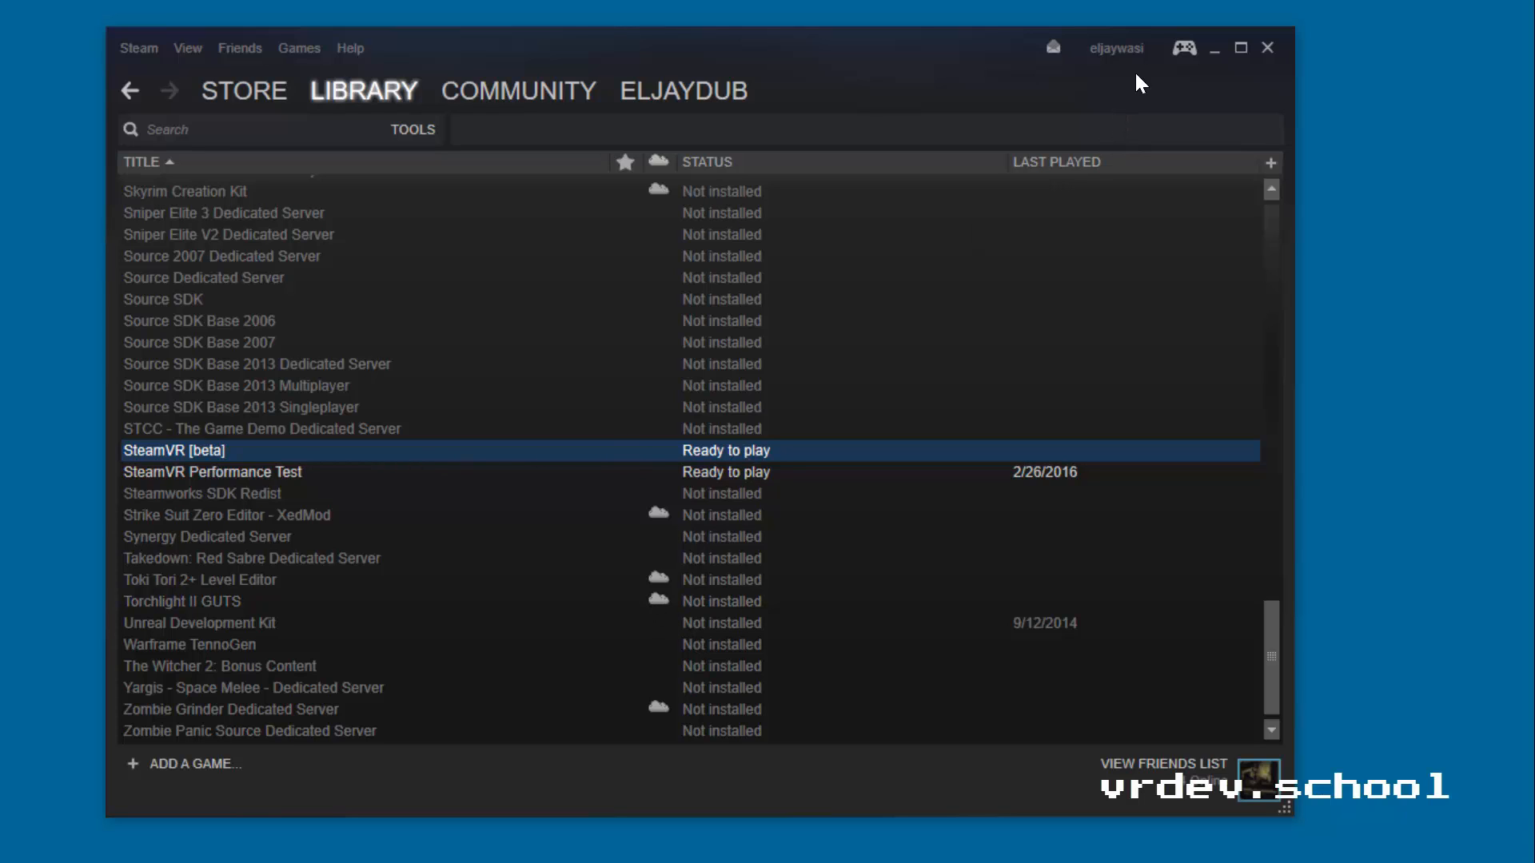
mouse_move(1214, 66)
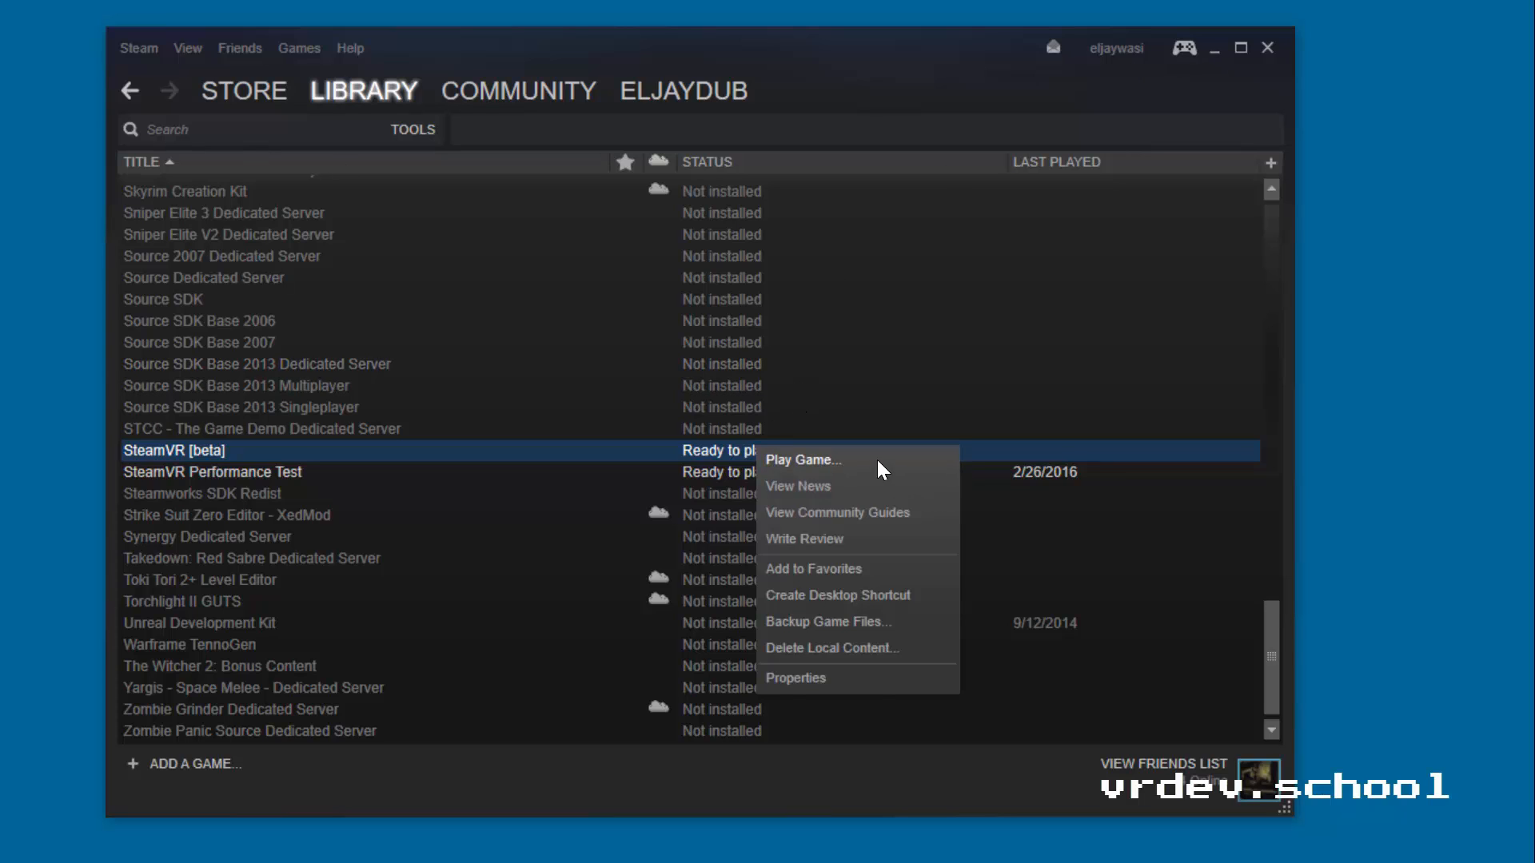
Step: Launch SteamVR [beta]; its status window reports Not Ready with no headset detected
left_click(802, 459)
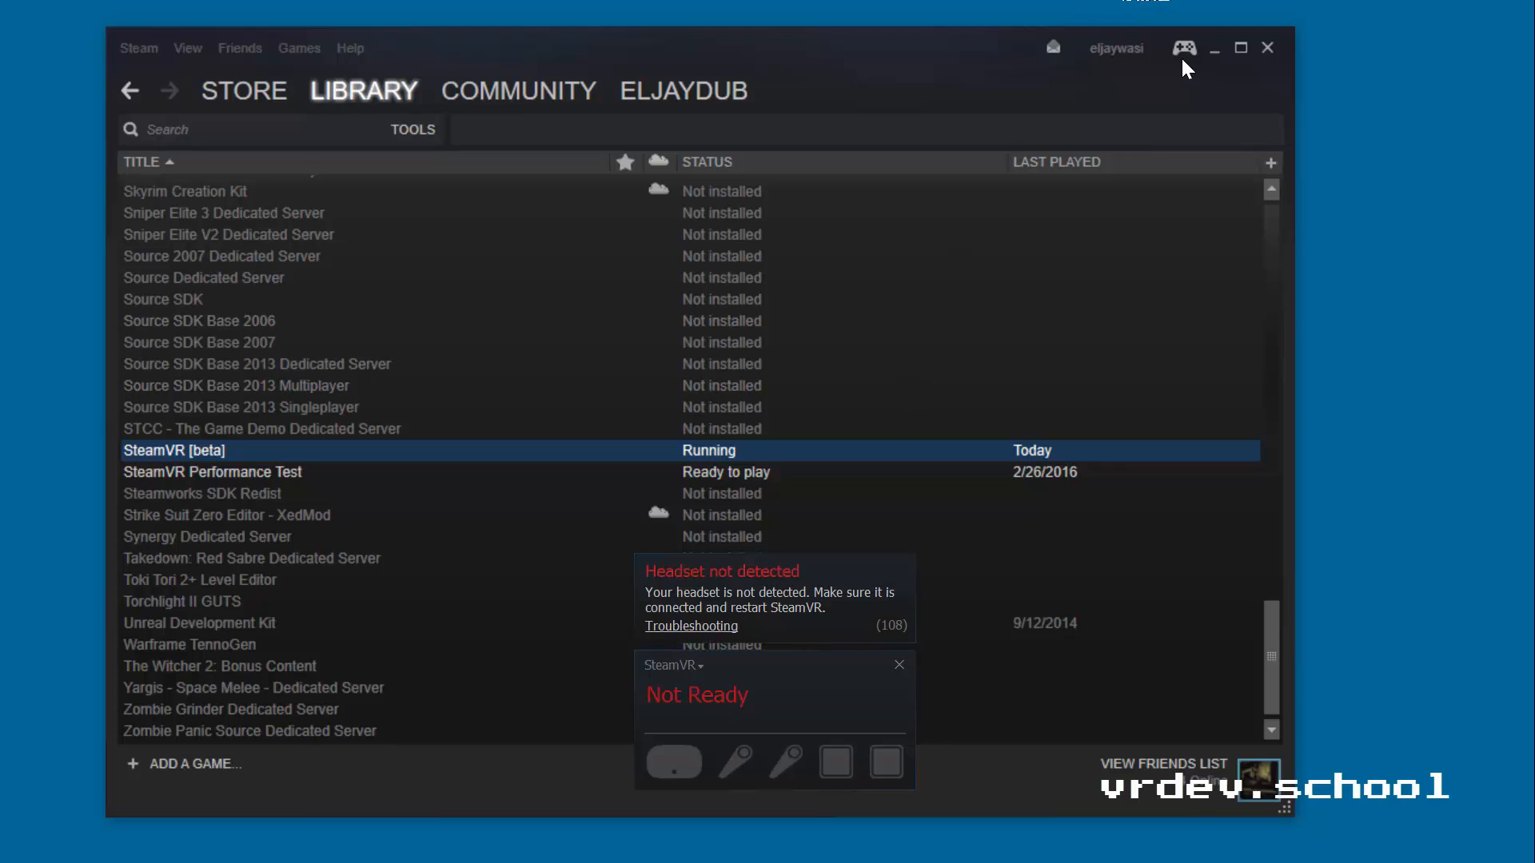
mouse_move(665, 463)
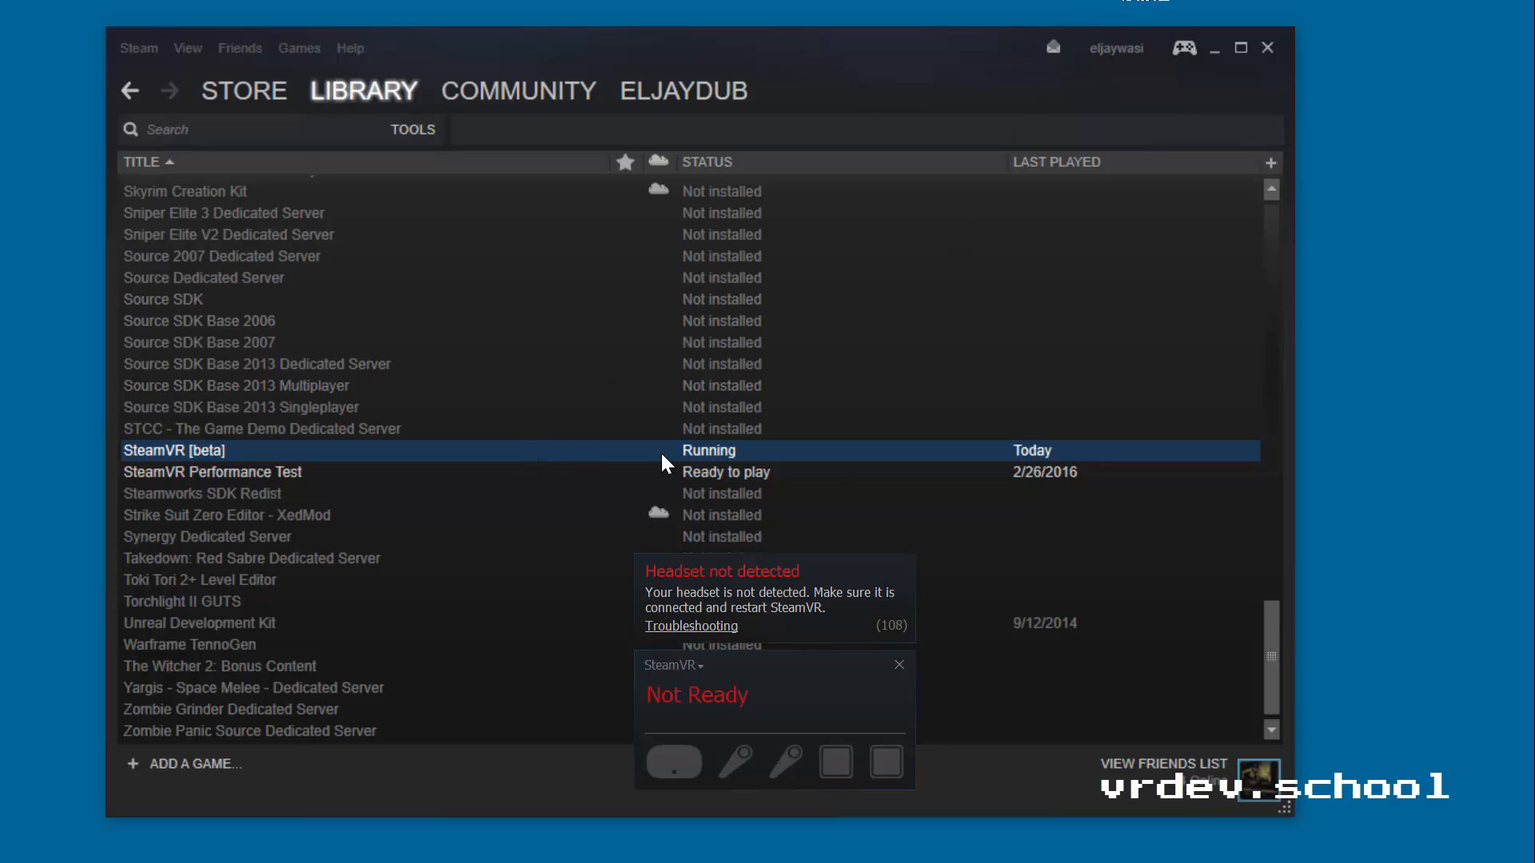
mouse_move(798, 707)
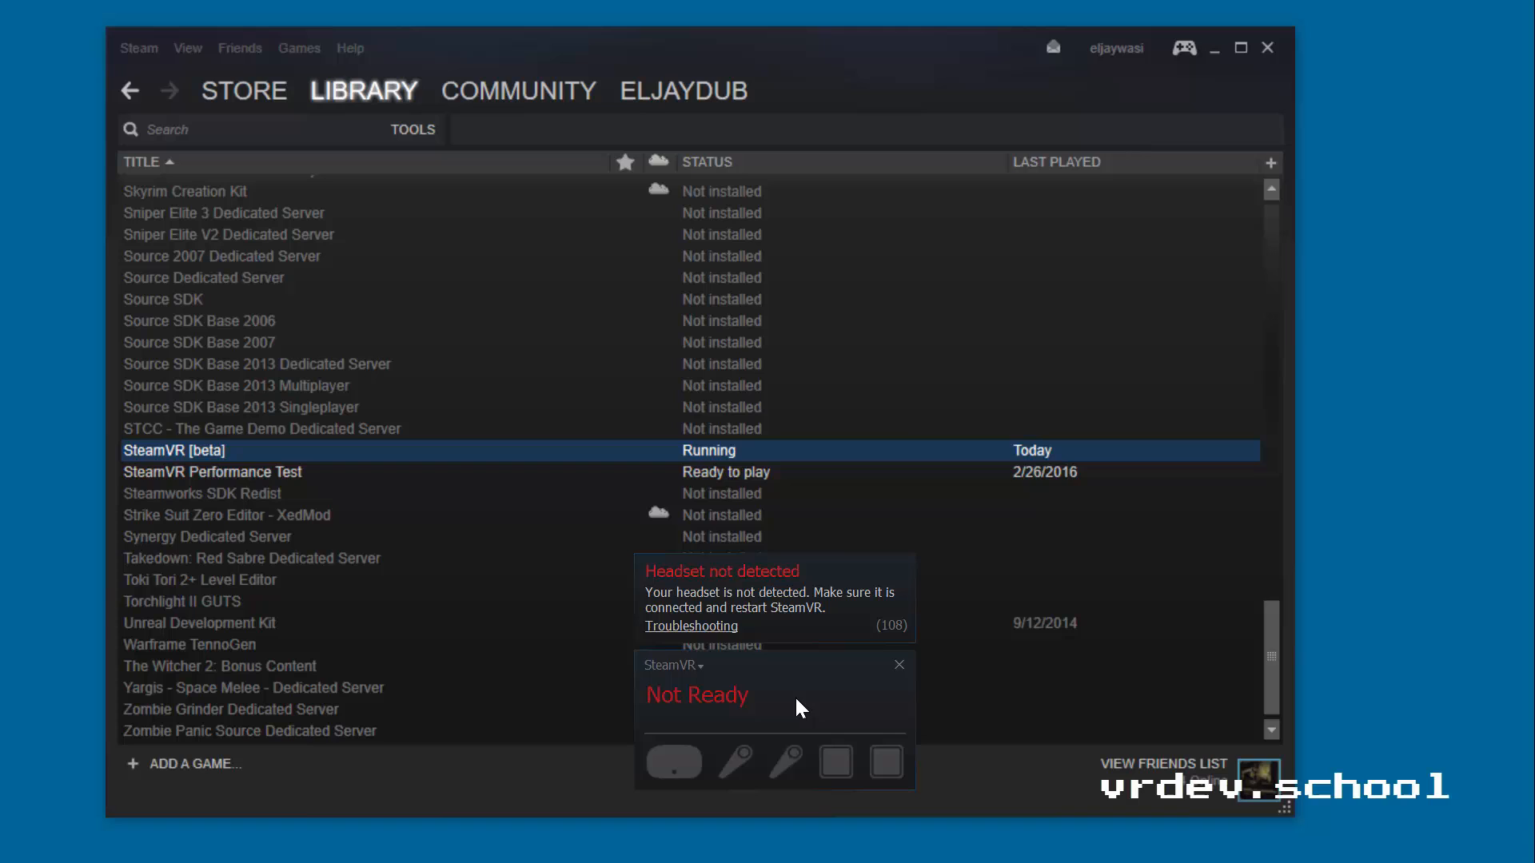
mouse_move(791, 701)
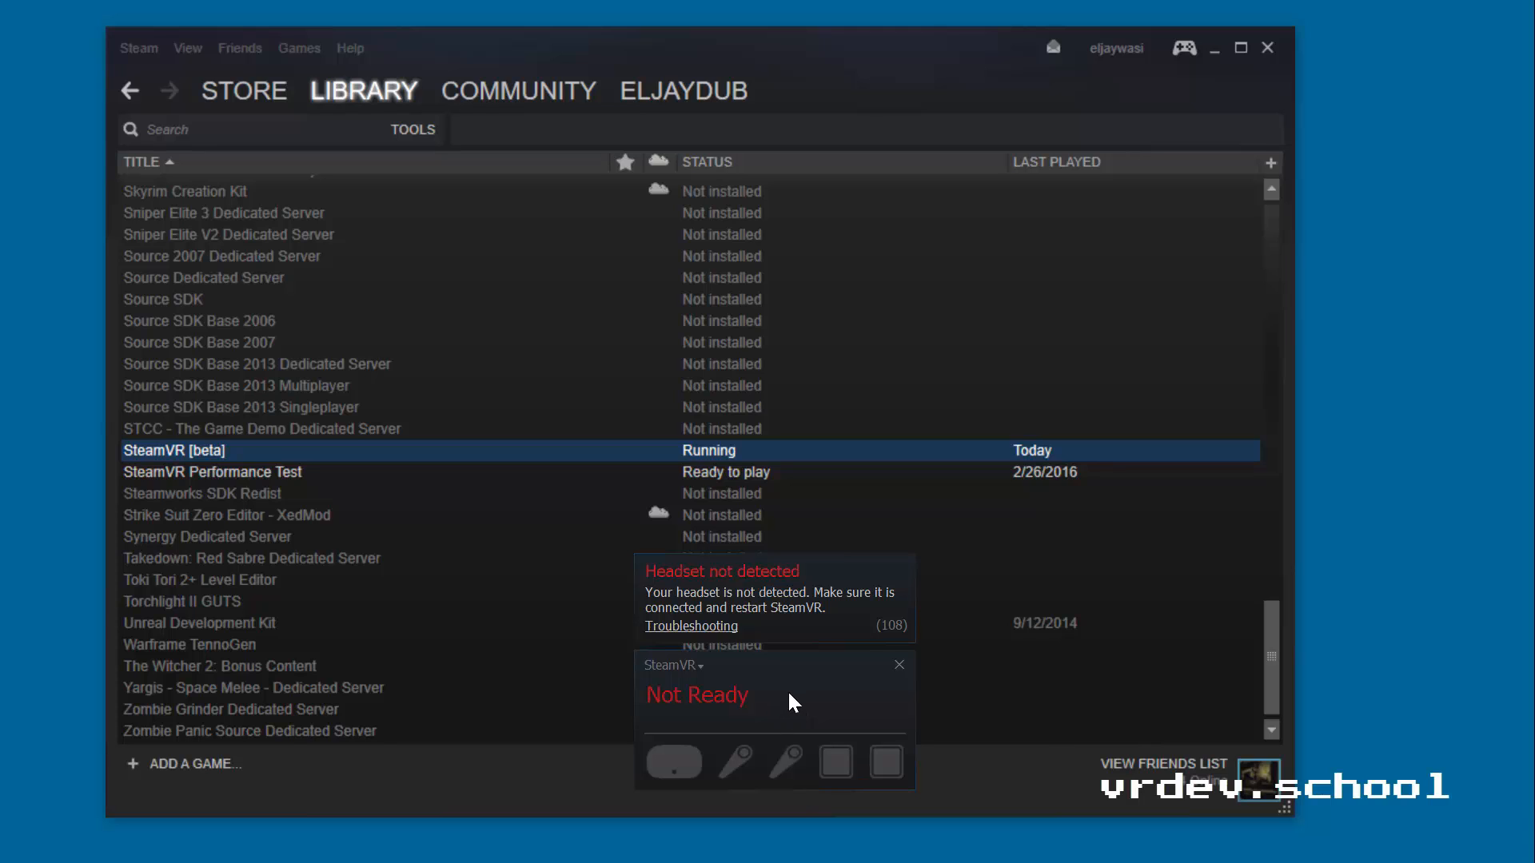
mouse_move(821, 685)
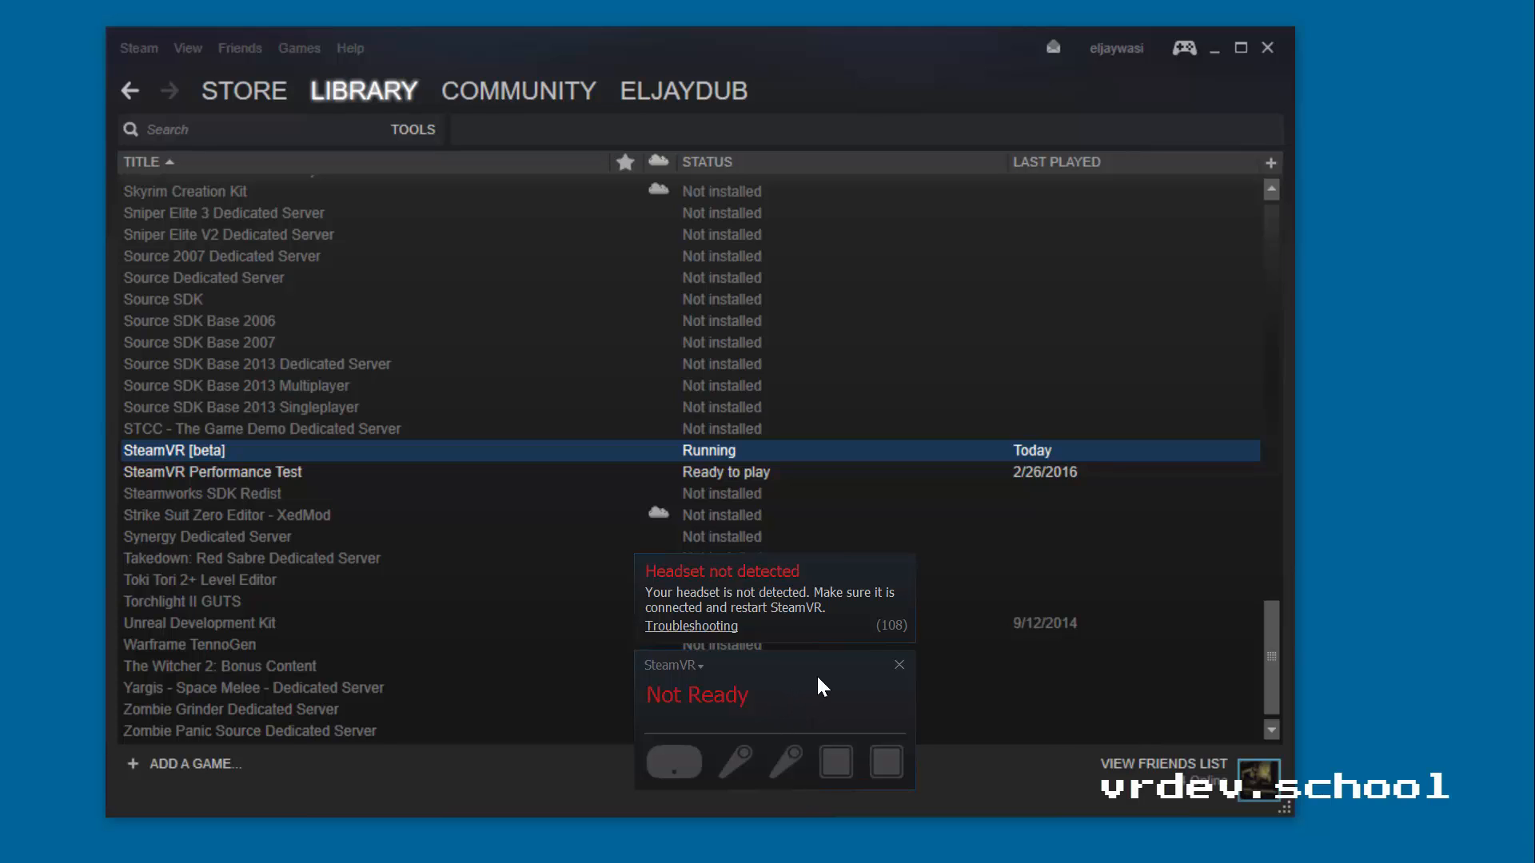
mouse_move(918, 764)
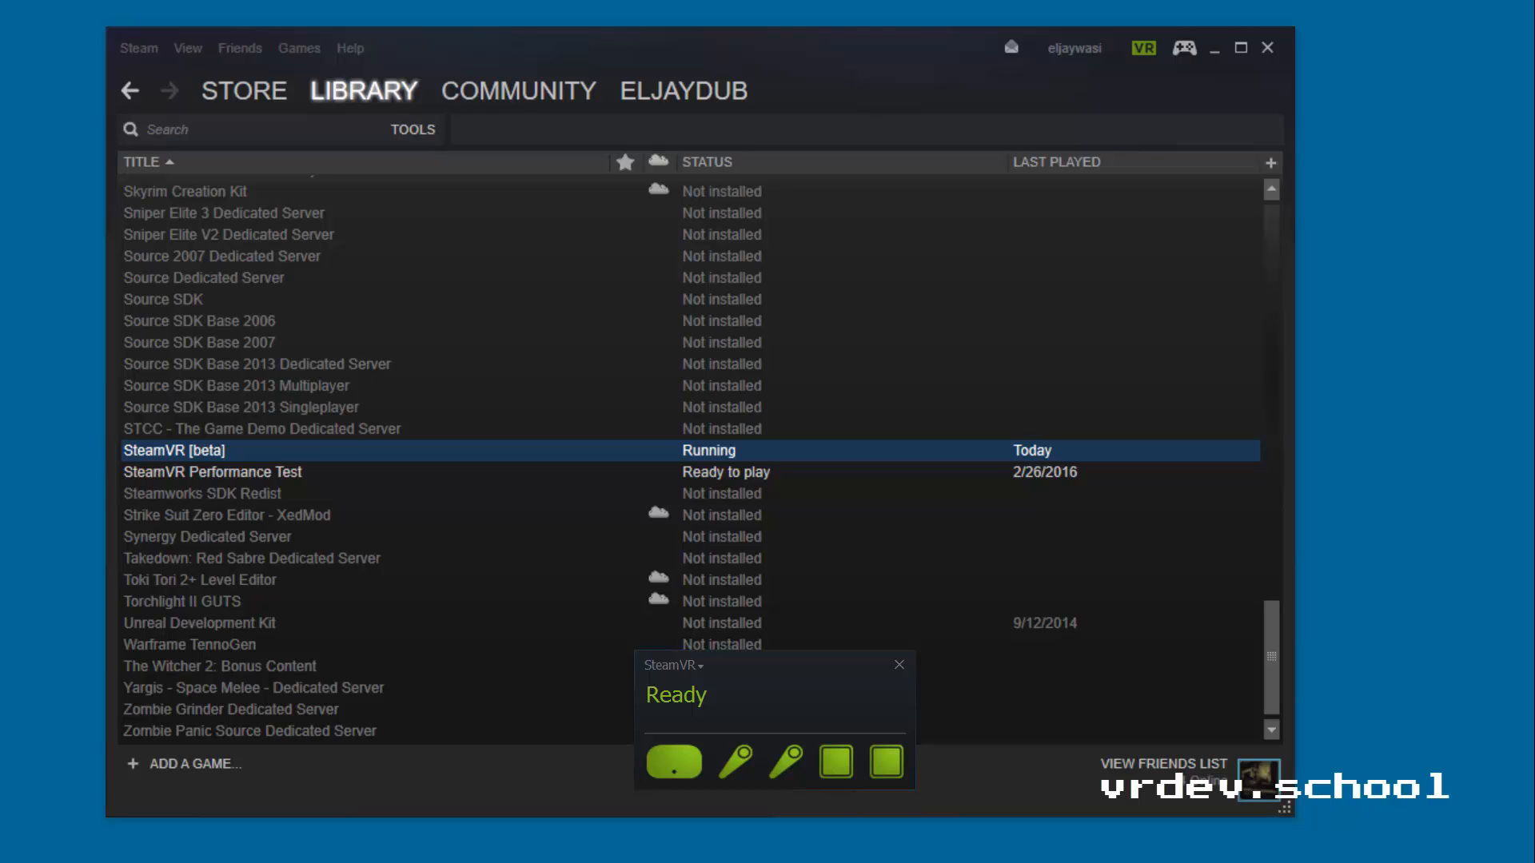
mouse_move(596, 712)
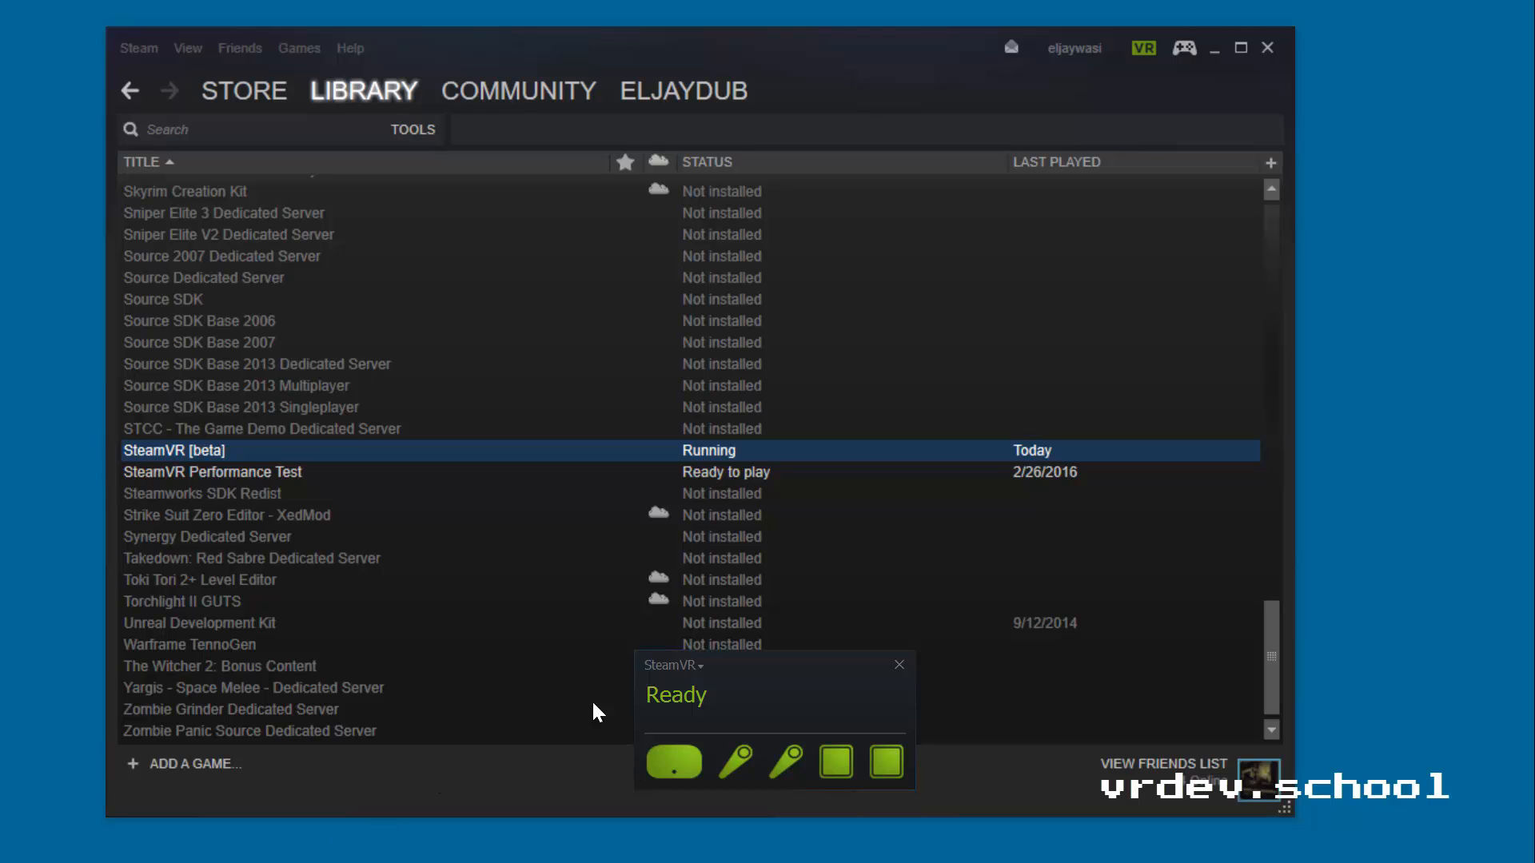
Step: With headset and controllers Ready, start Room Setup from the SteamVR menu
left_click(672, 665)
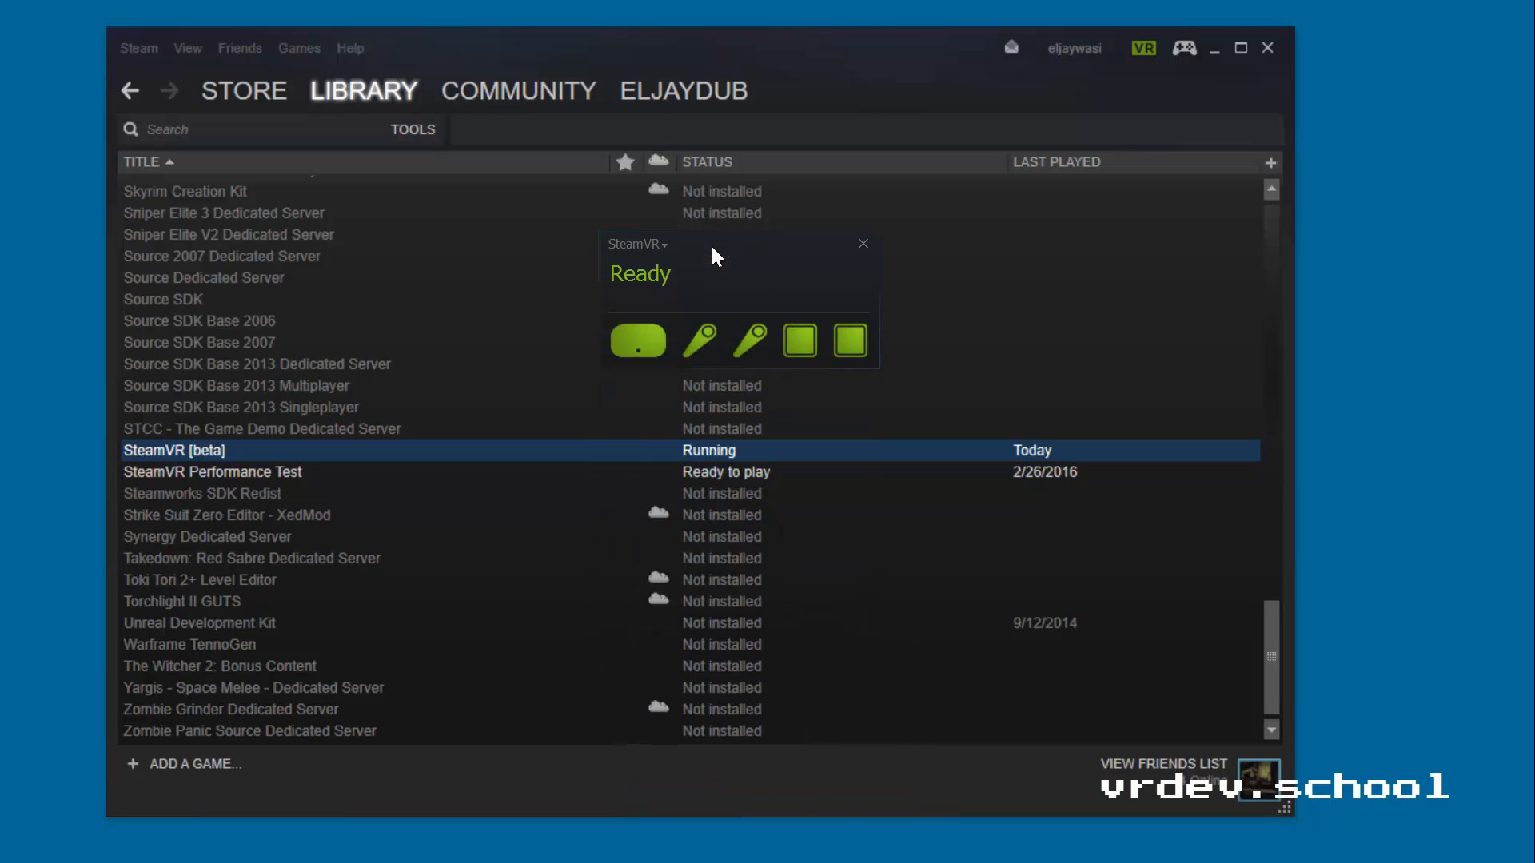
left_click(637, 243)
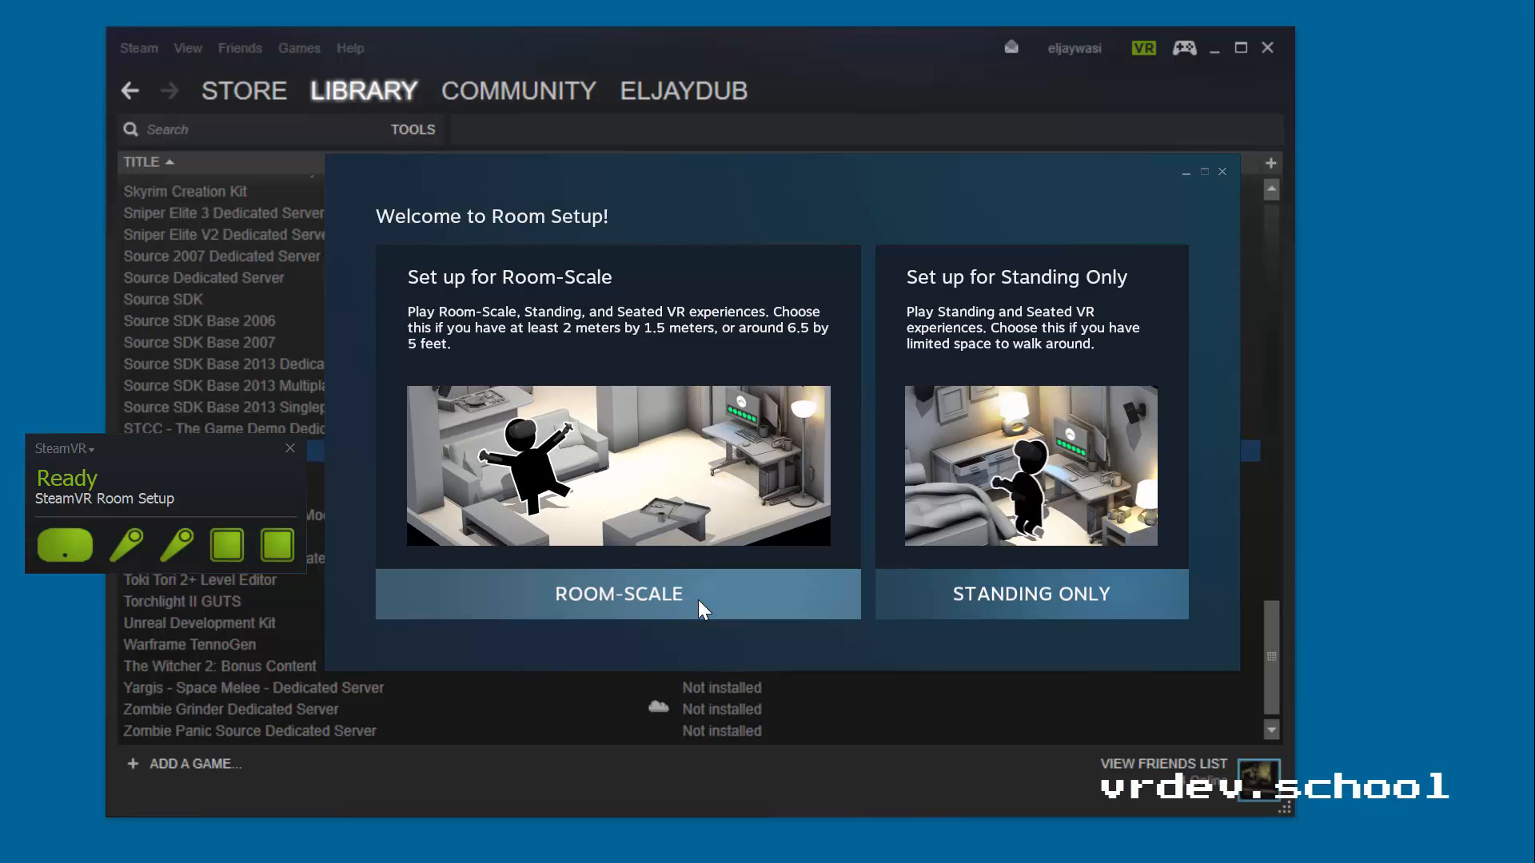
Step: Choose room-scale setup and continue past the make-space and establish-tracking checks
left_click(618, 593)
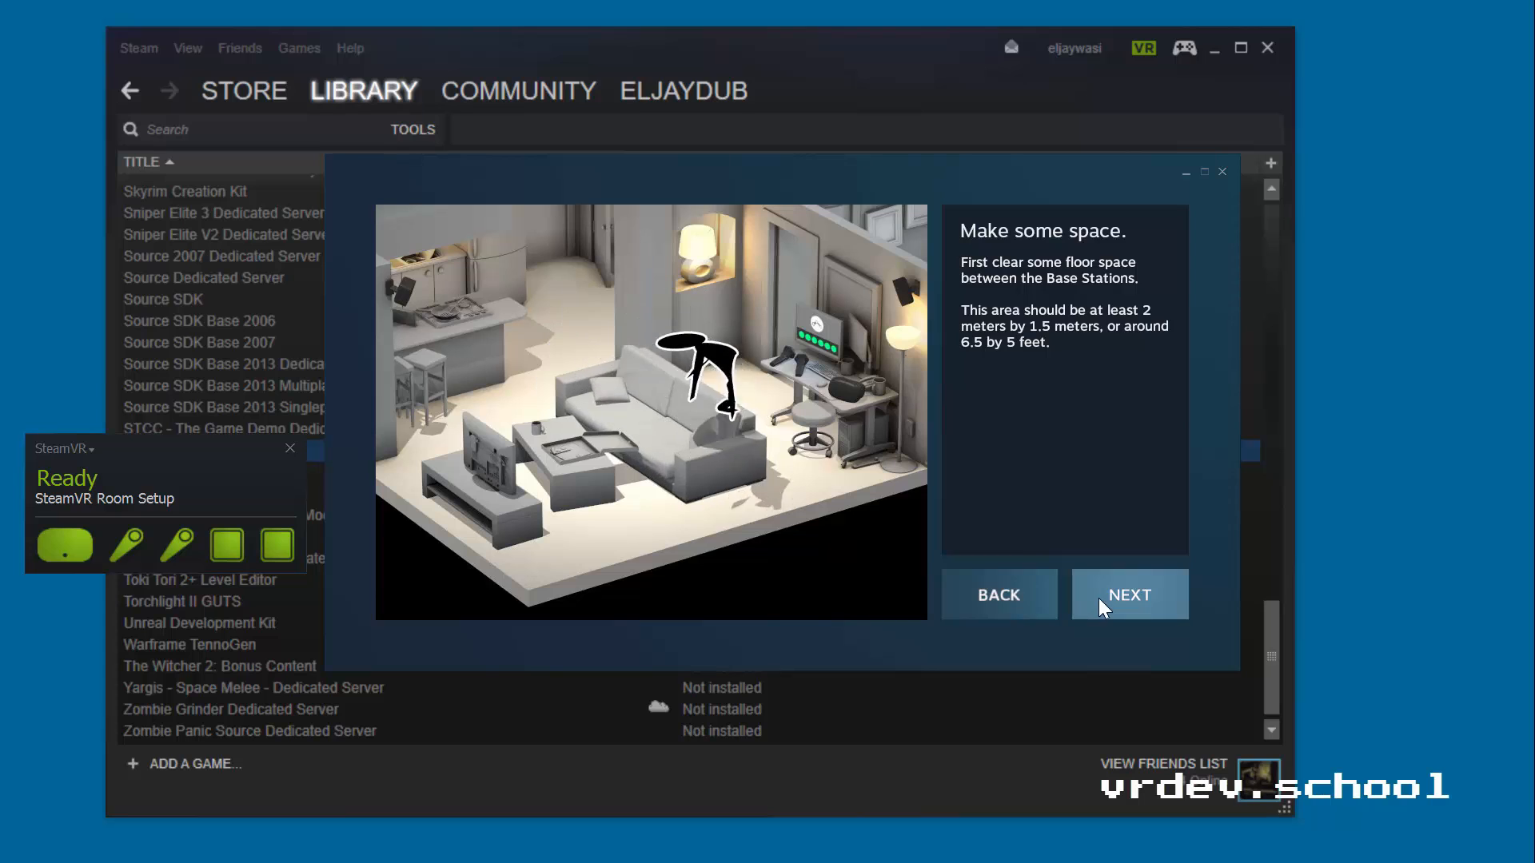
left_click(1127, 595)
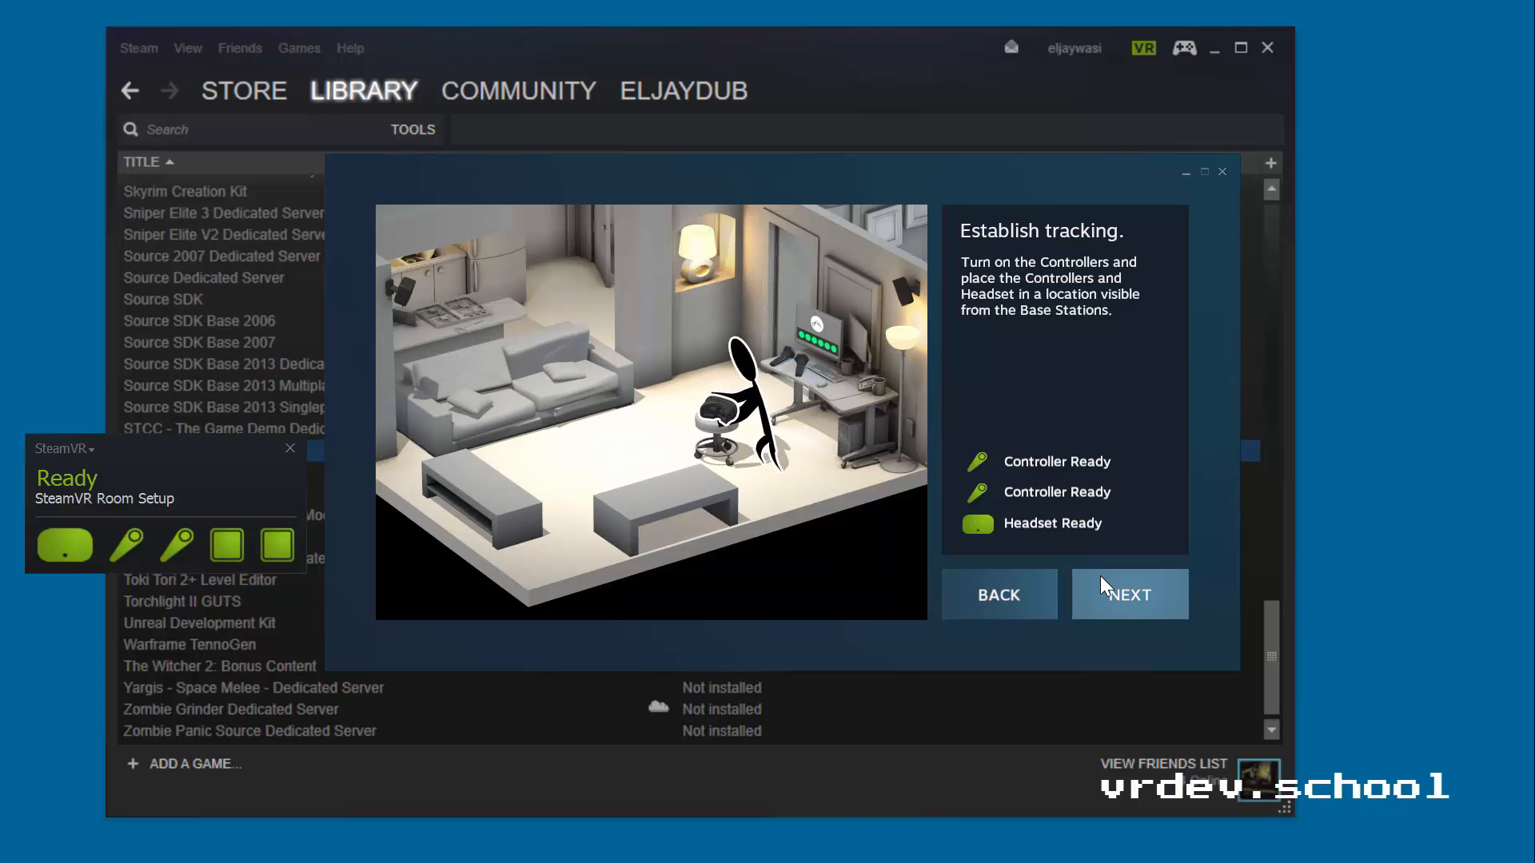
left_click(1127, 595)
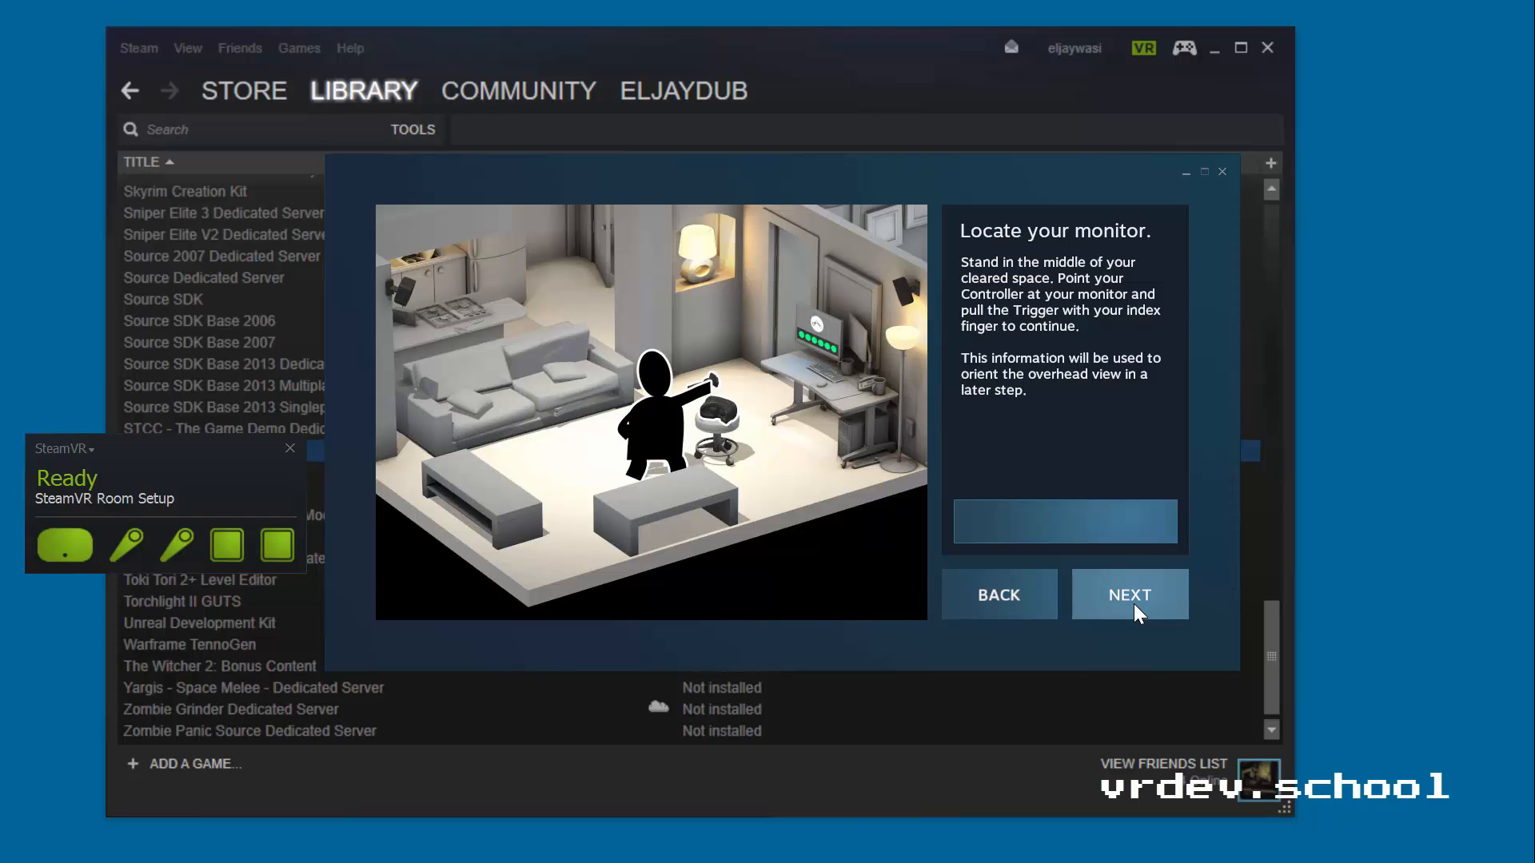
Step: Confirm the monitor location, calibrate the floor, and continue to measuring the space
left_click(1128, 595)
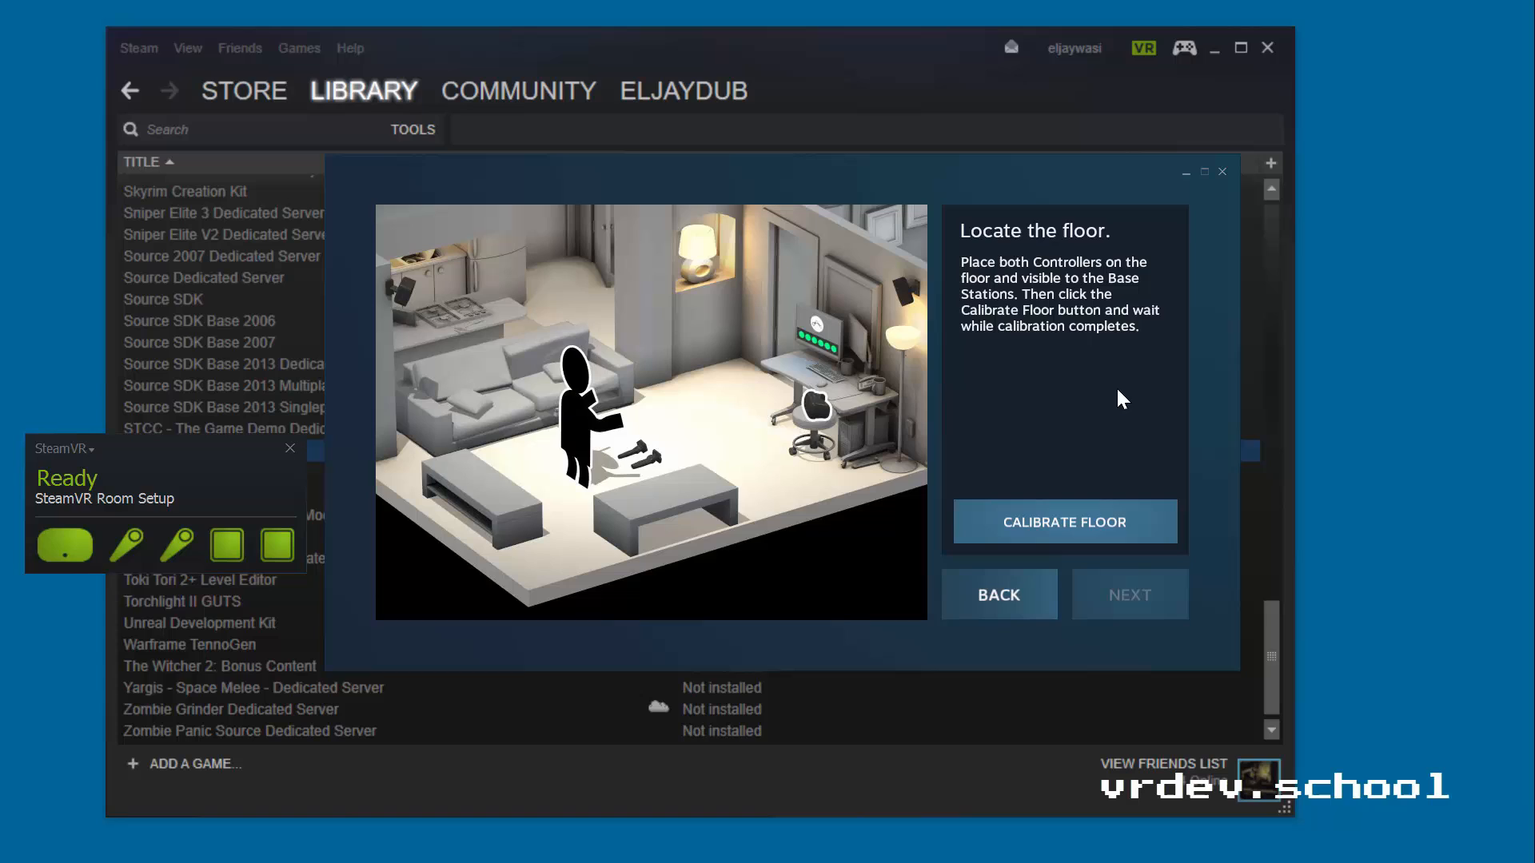
mouse_move(1089, 526)
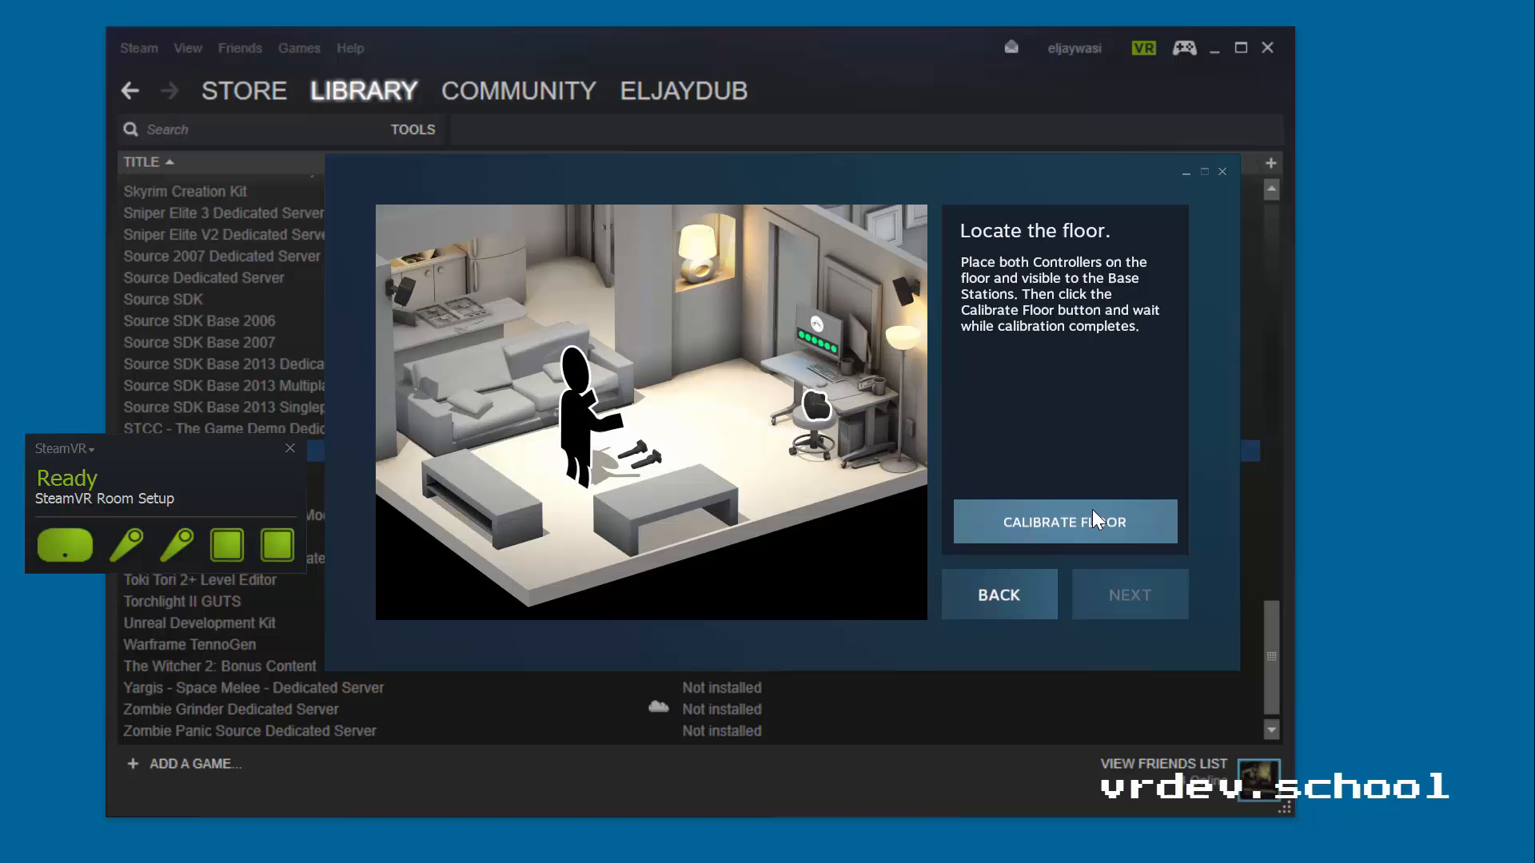
left_click(1065, 522)
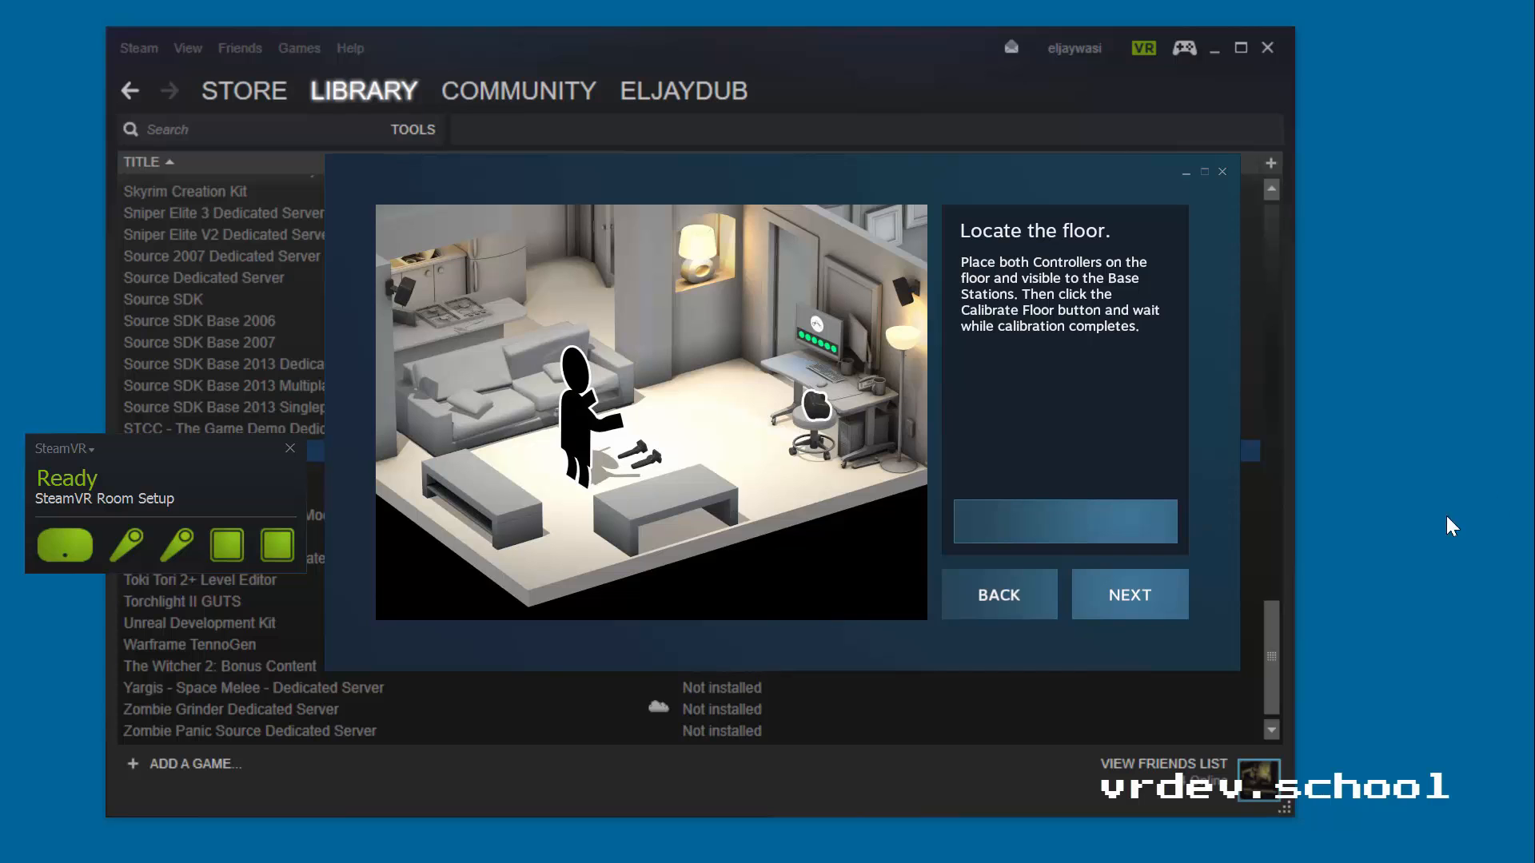
left_click(1129, 595)
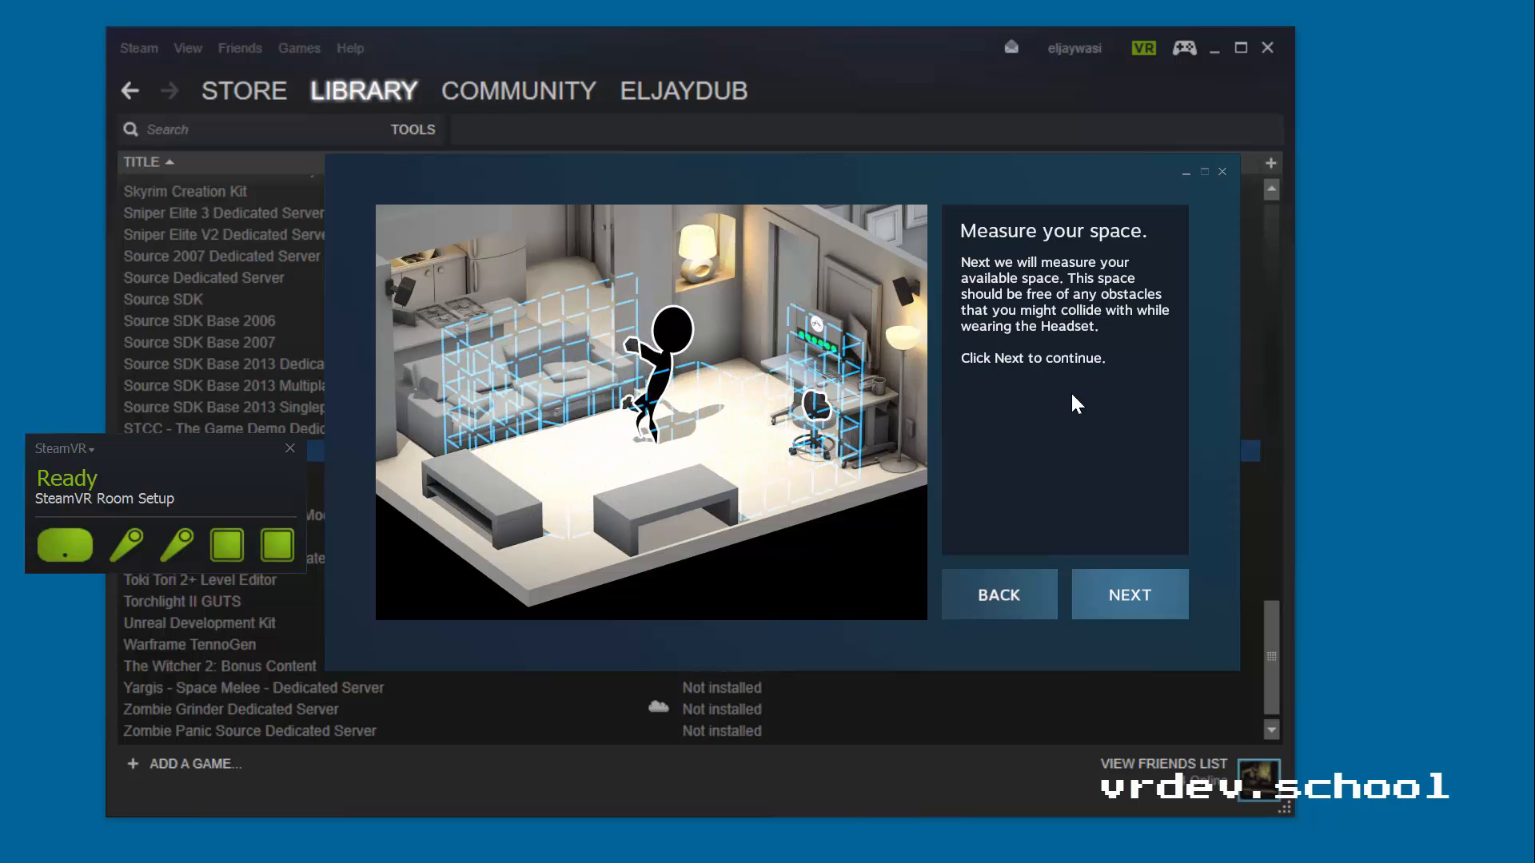
Step: Move on to tracing the room perimeter as a rectangular outline
left_click(1129, 595)
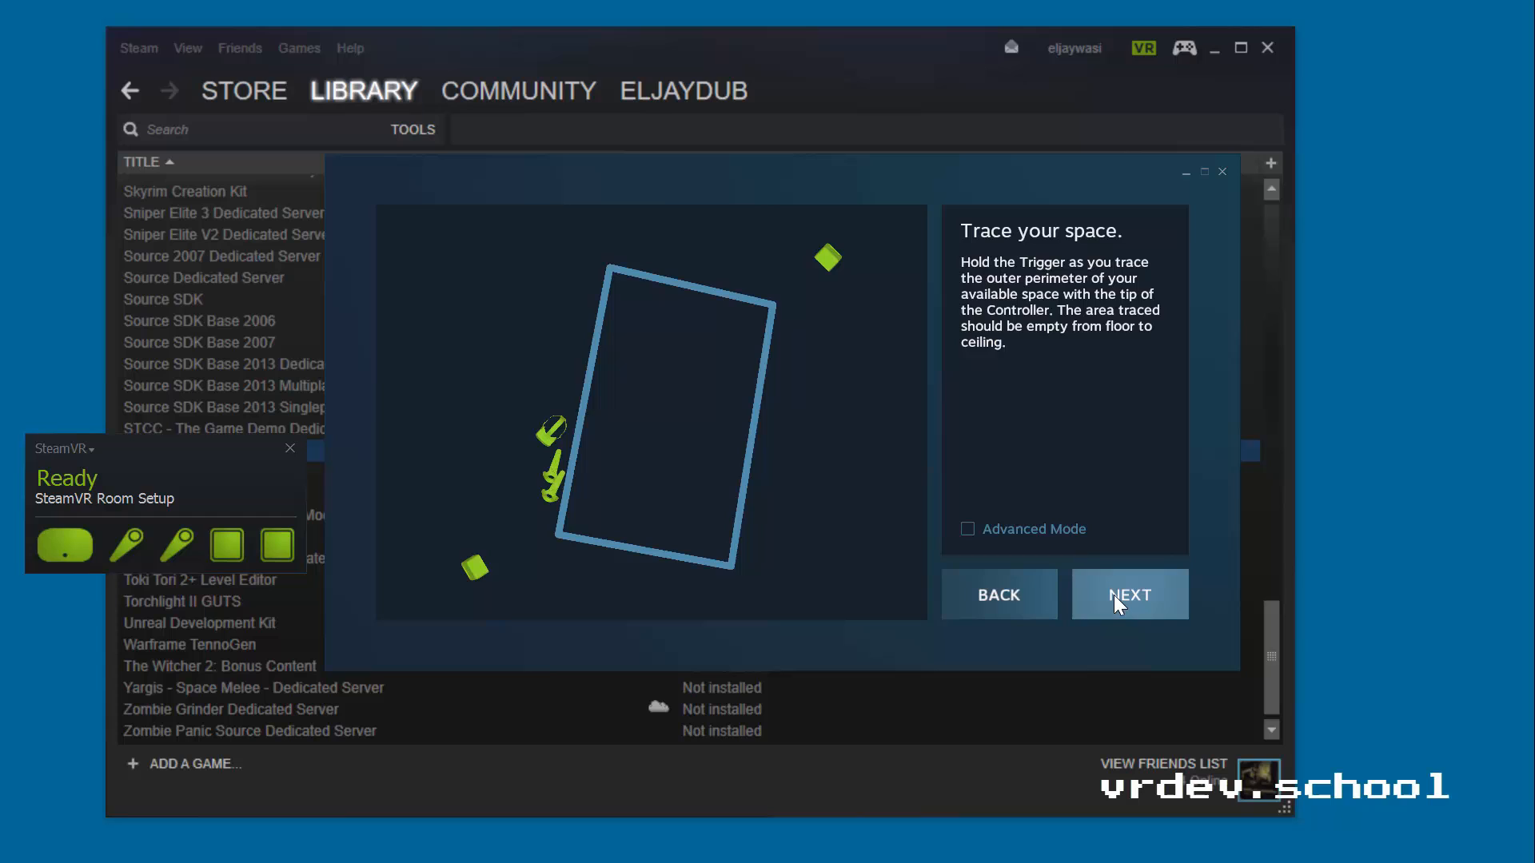
Step: Accept the traced outline and the 2.8m x 1.8m play area so setup completes and saves
left_click(1129, 594)
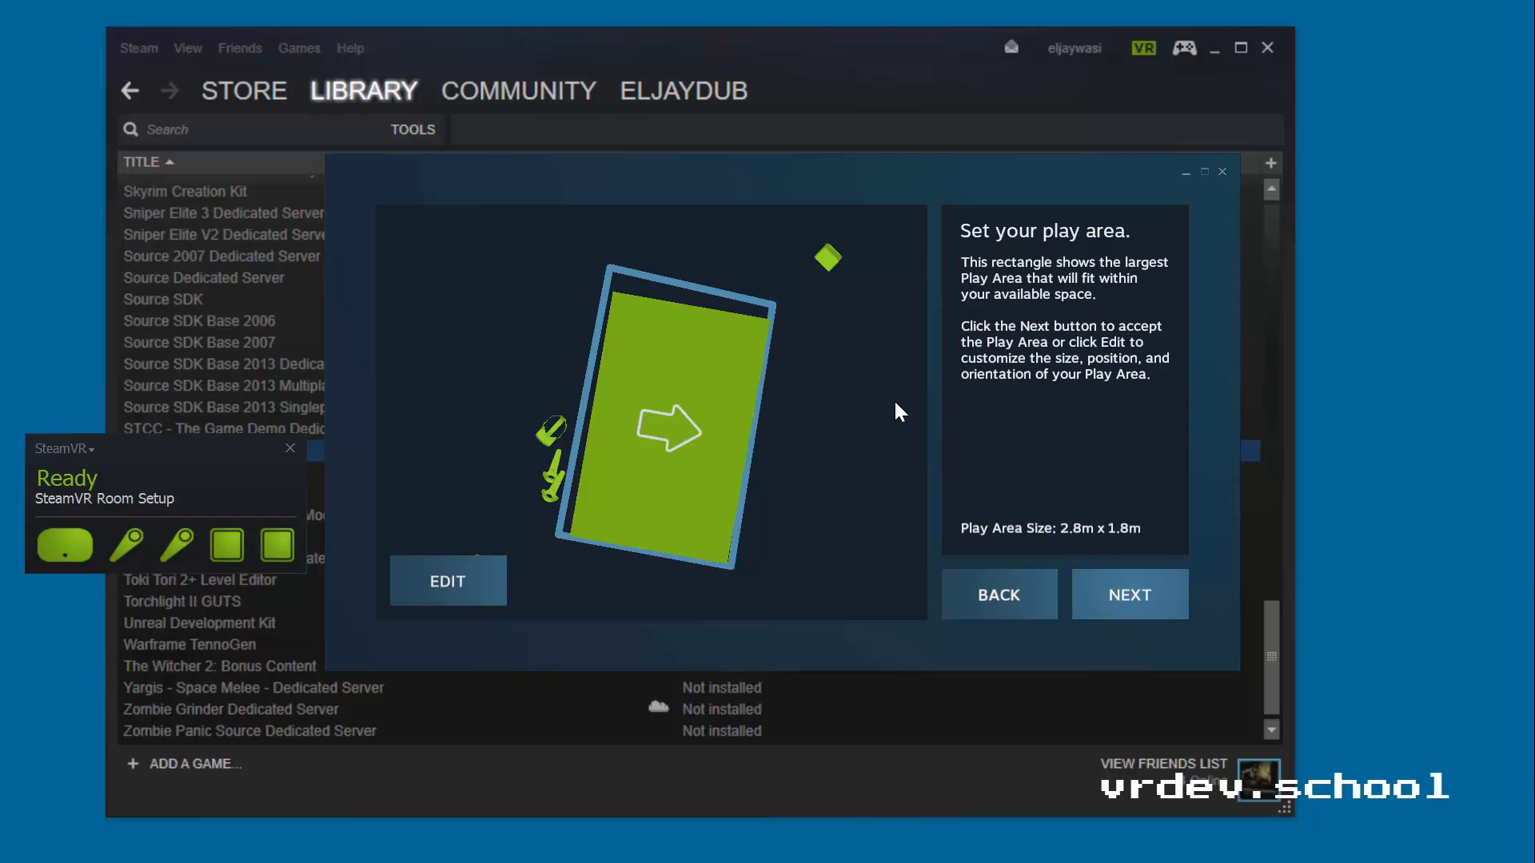
mouse_move(866, 401)
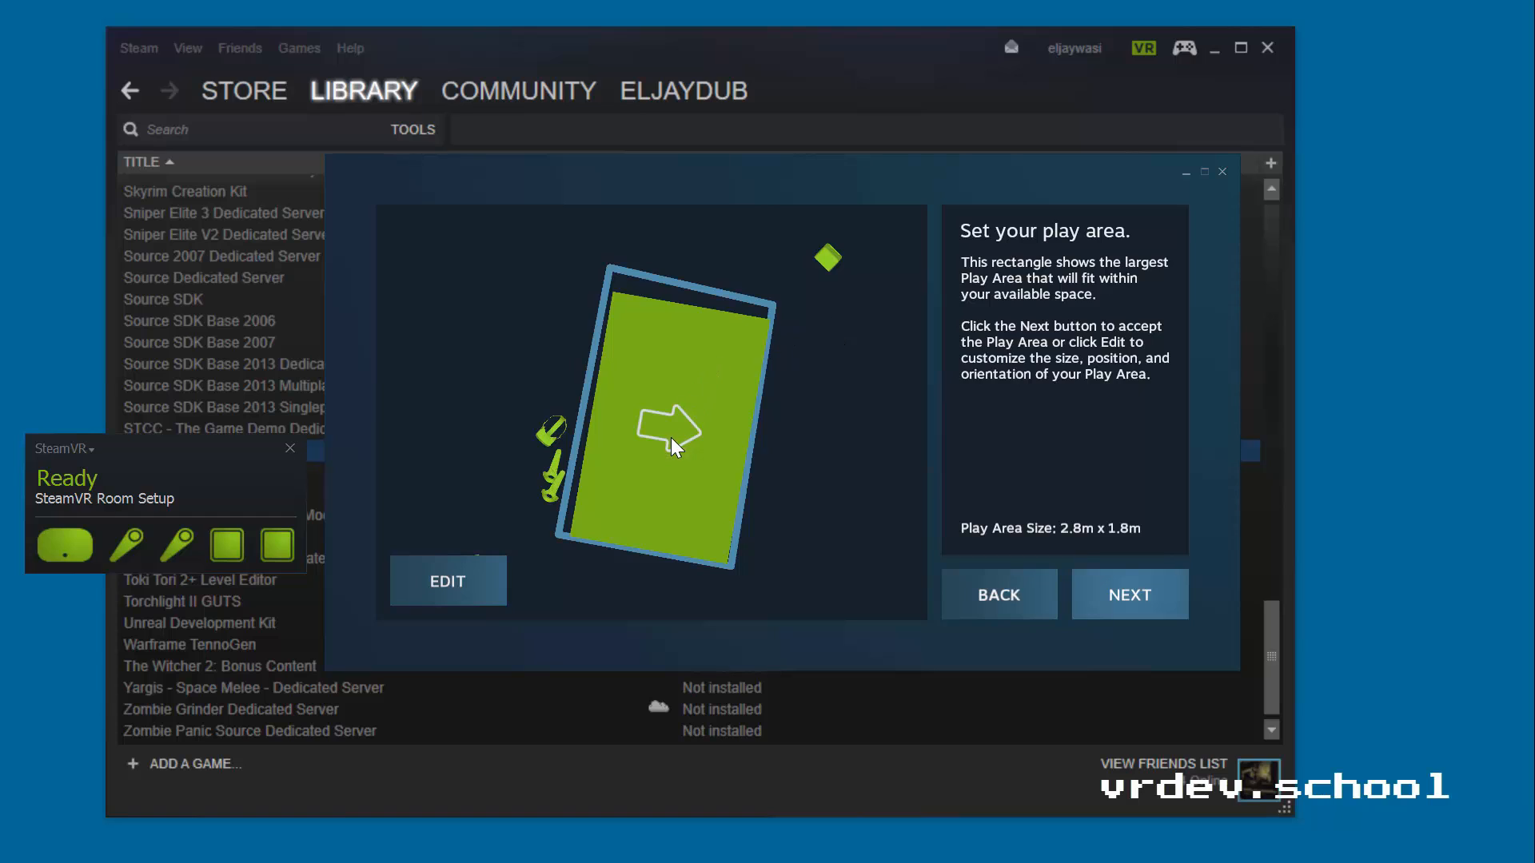
mouse_move(675, 431)
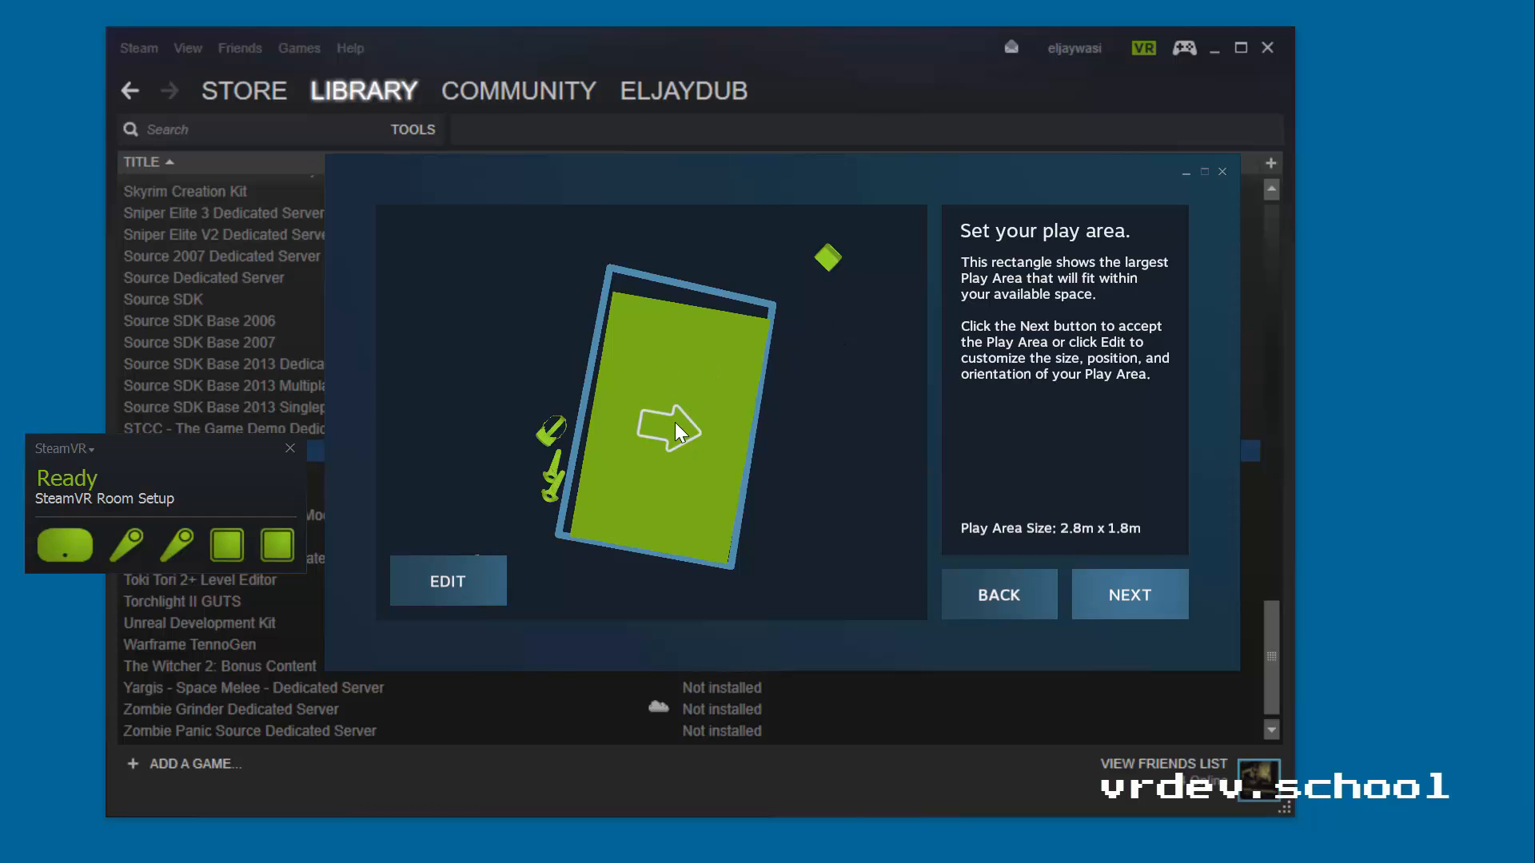
mouse_move(686, 490)
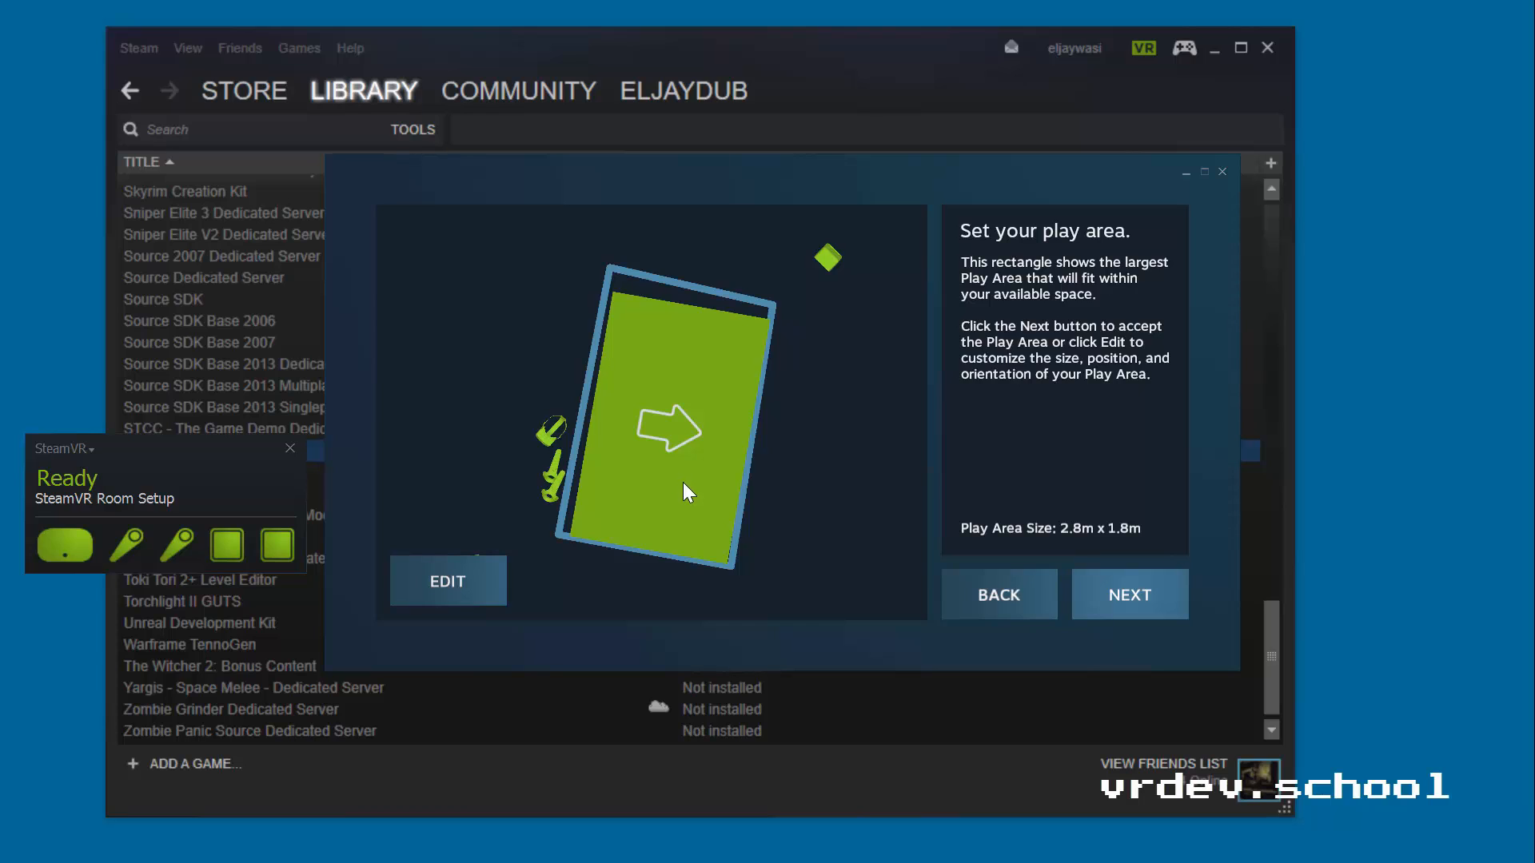
mouse_move(691, 473)
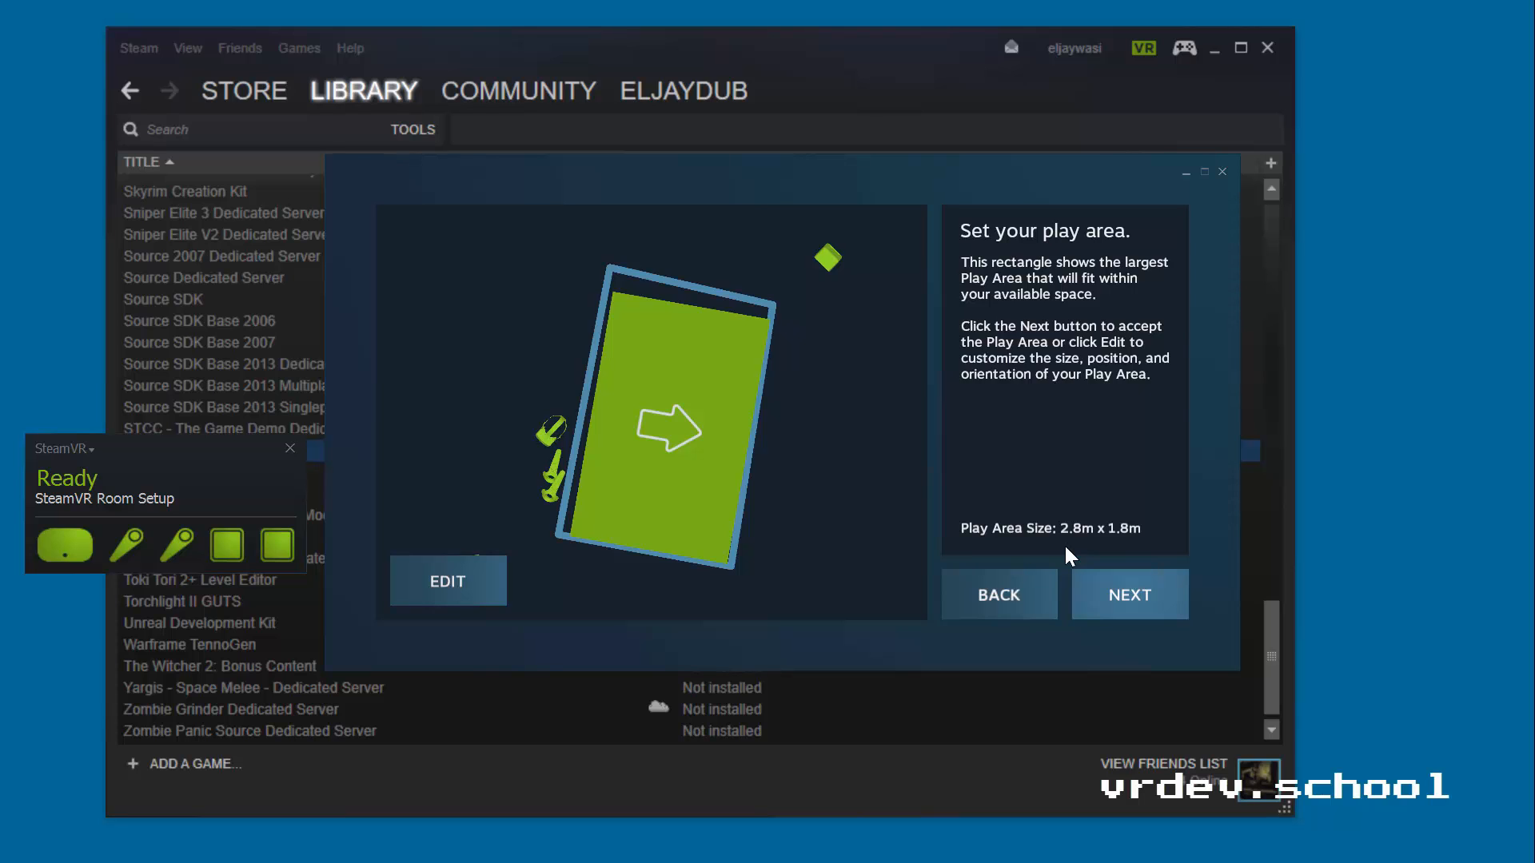
left_click(1127, 595)
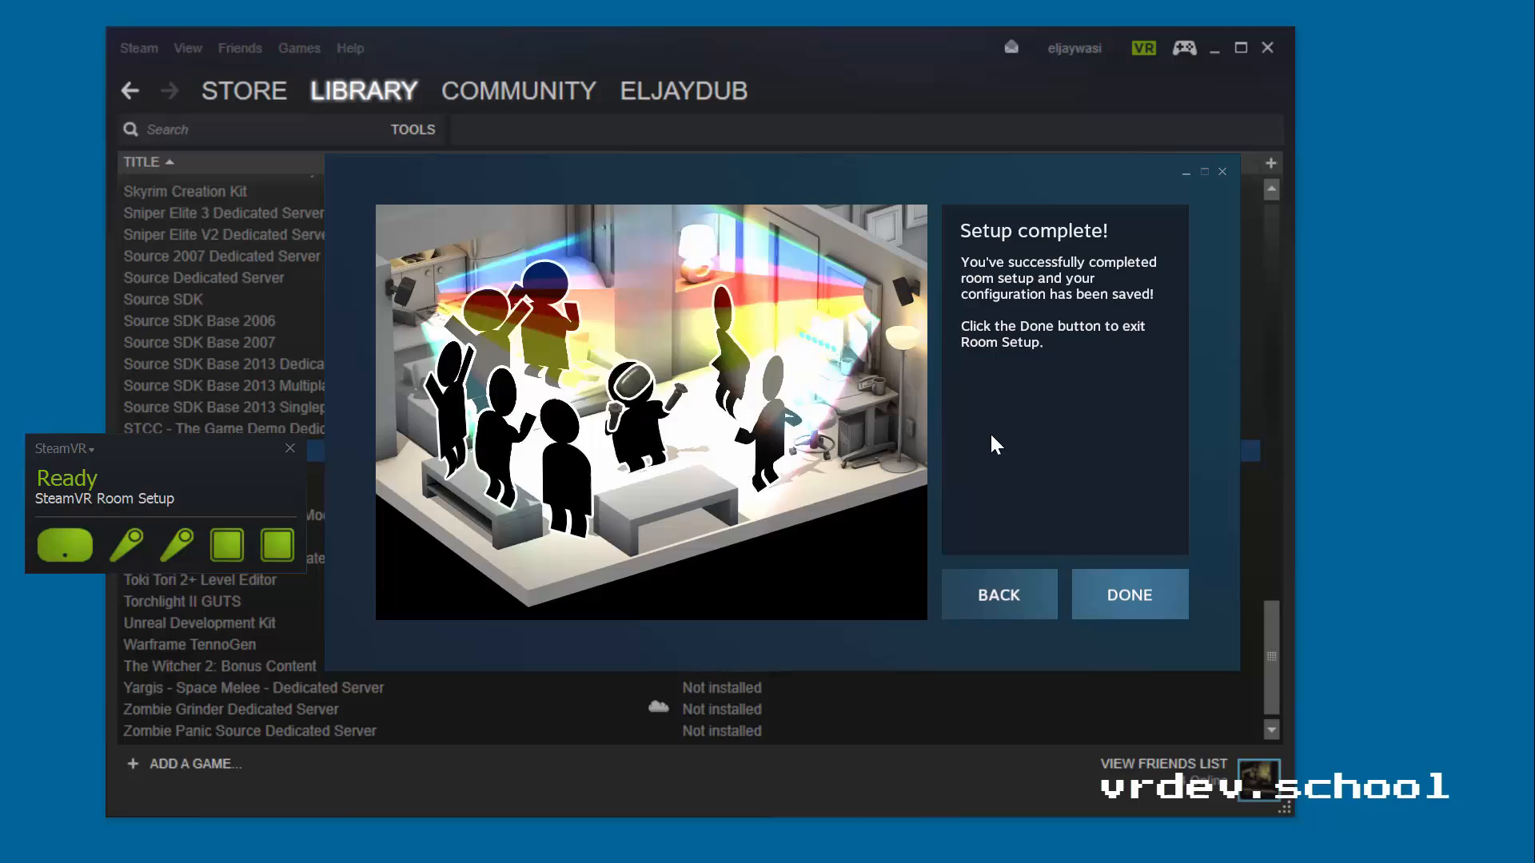